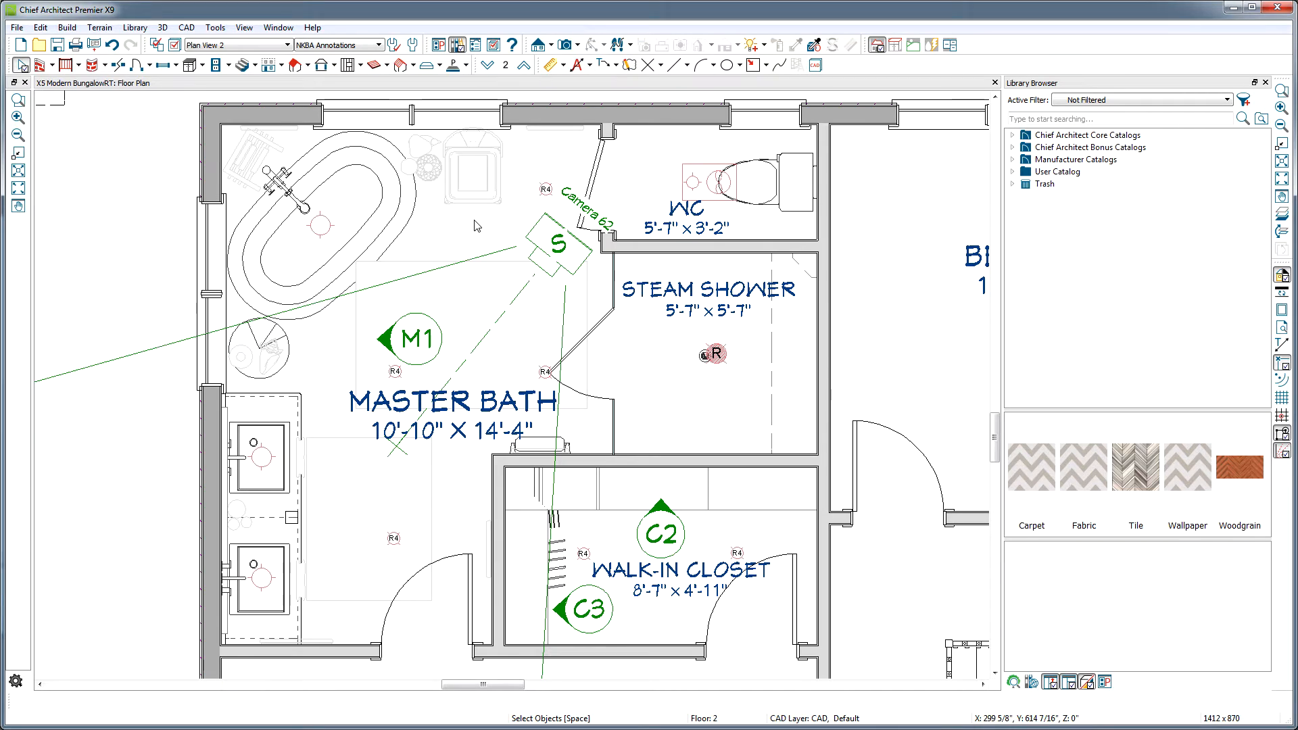
pyautogui.moveTo(554, 245)
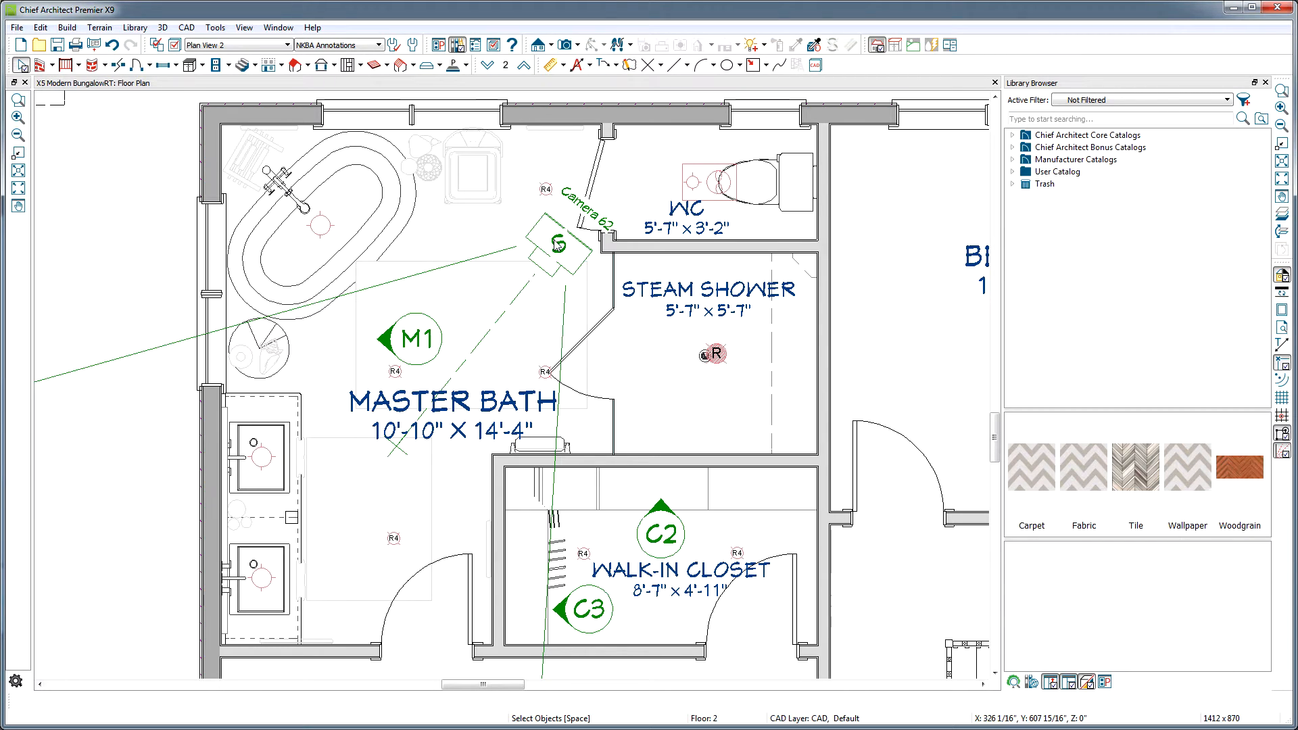
# Step: Open the master bath 3D view from the Camera 62 symbol in the floor plan
pyautogui.click(551, 240)
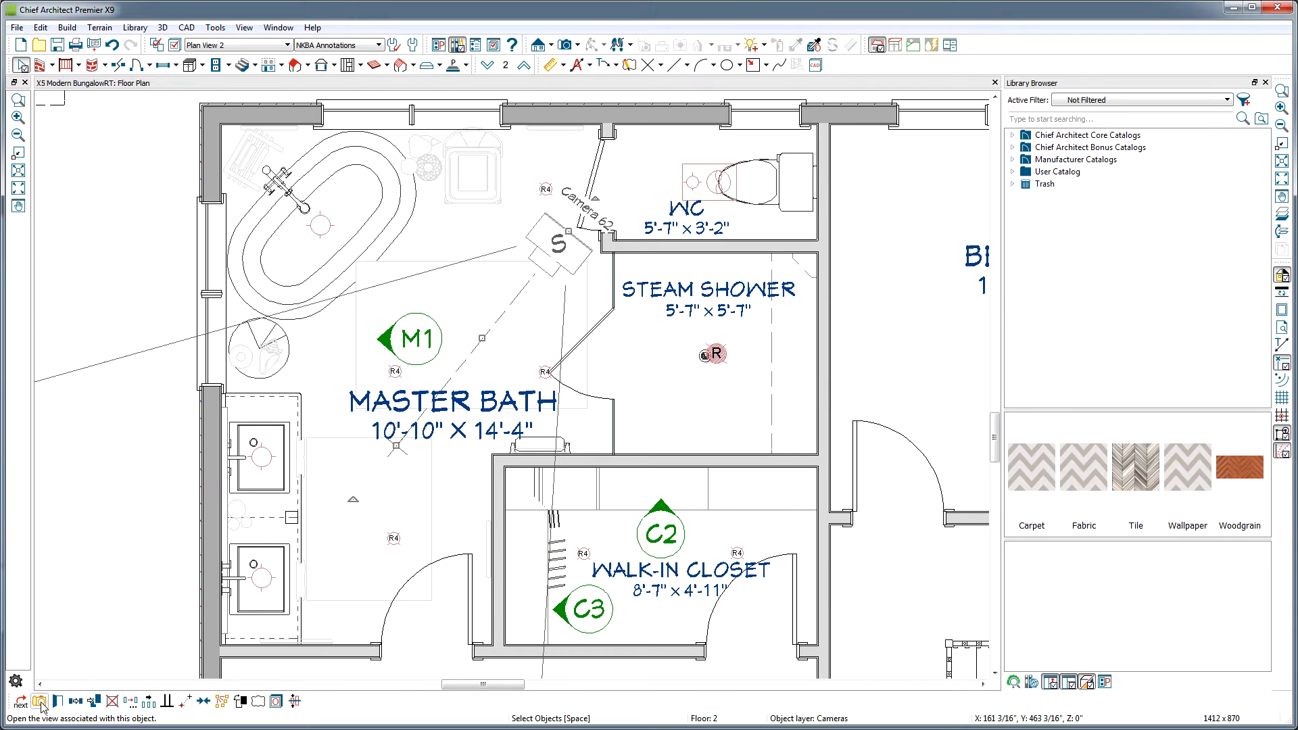
pyautogui.click(42, 702)
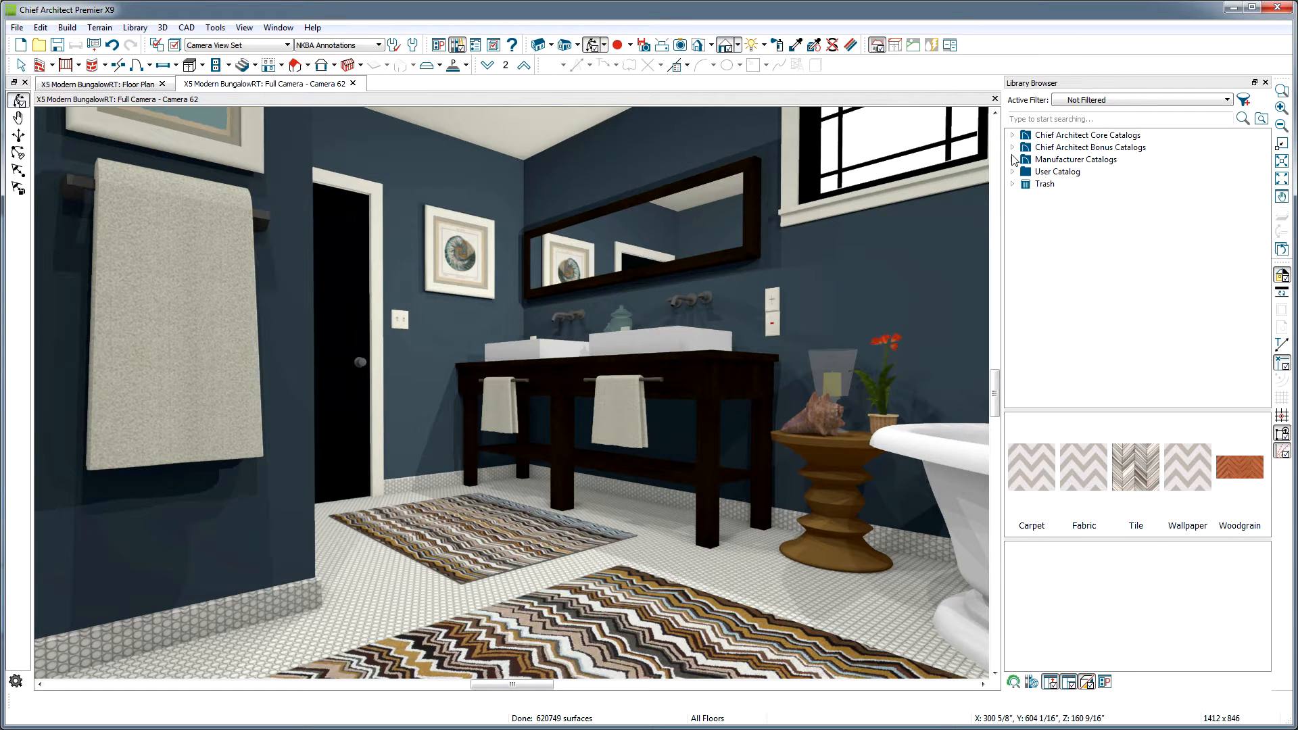
# Step: Load Chevron Wallpaper Wavy Beige & White from the Chevrons and Herringbone > Carpet > Short folder
pyautogui.click(1011, 159)
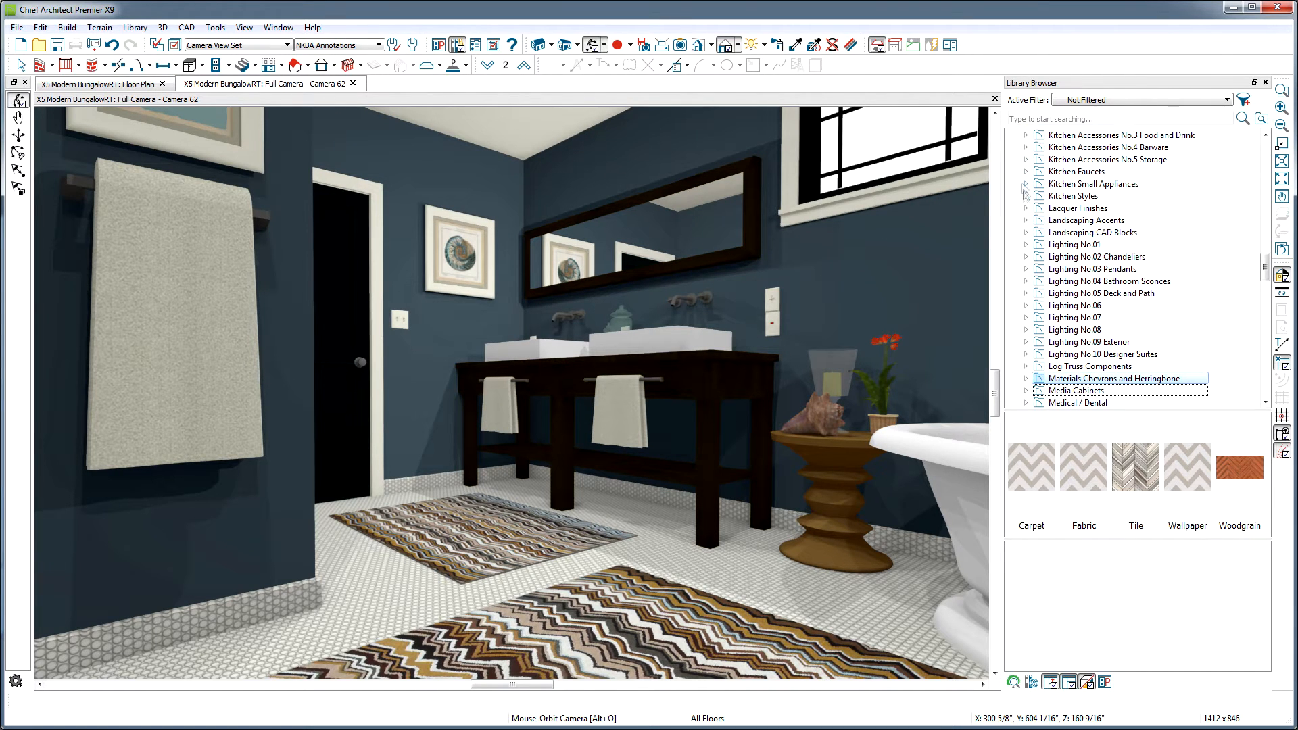
pyautogui.click(1026, 377)
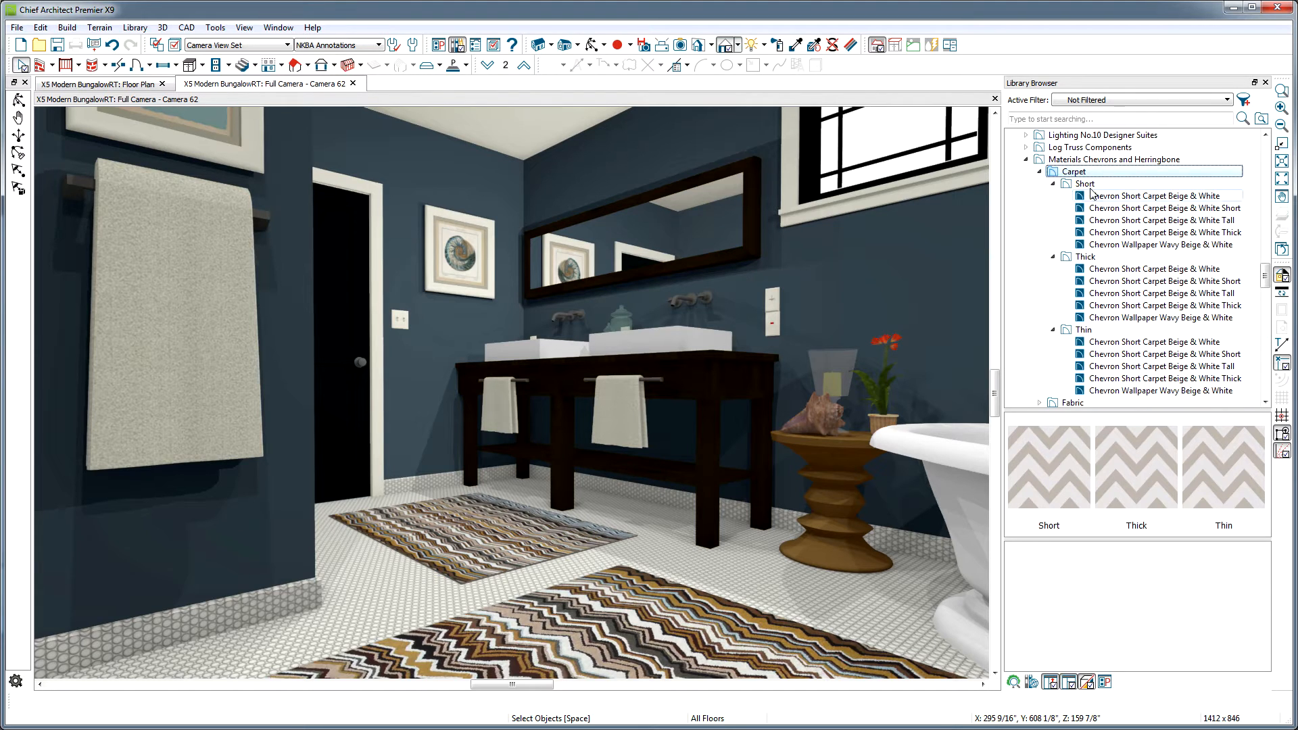
pyautogui.click(1085, 182)
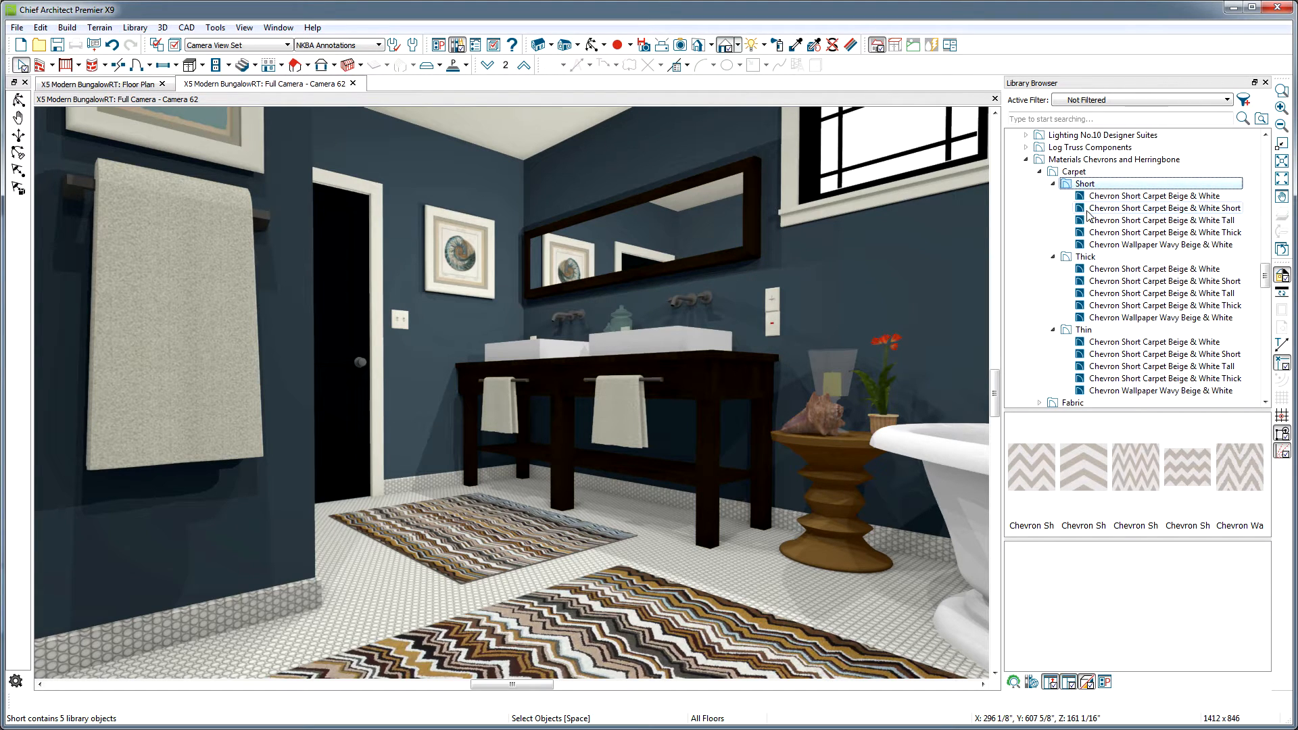
pyautogui.click(1085, 257)
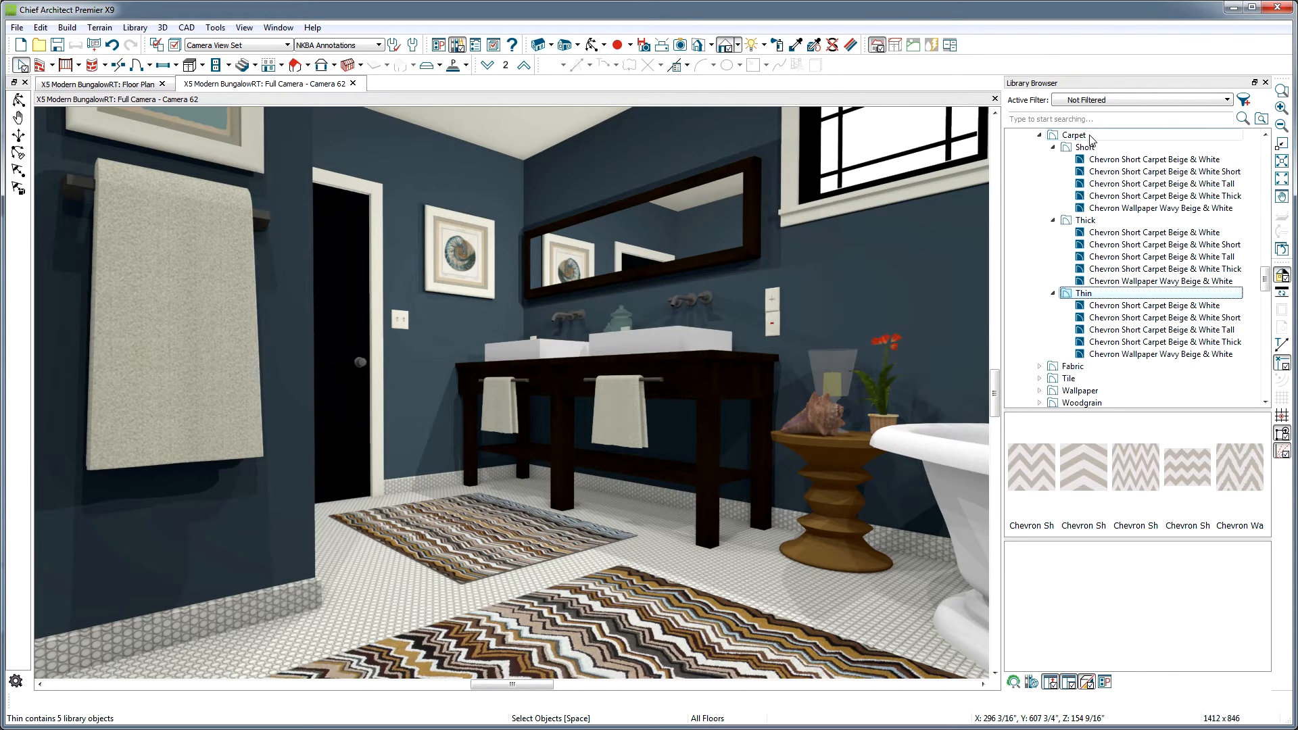
pyautogui.moveTo(1098, 137)
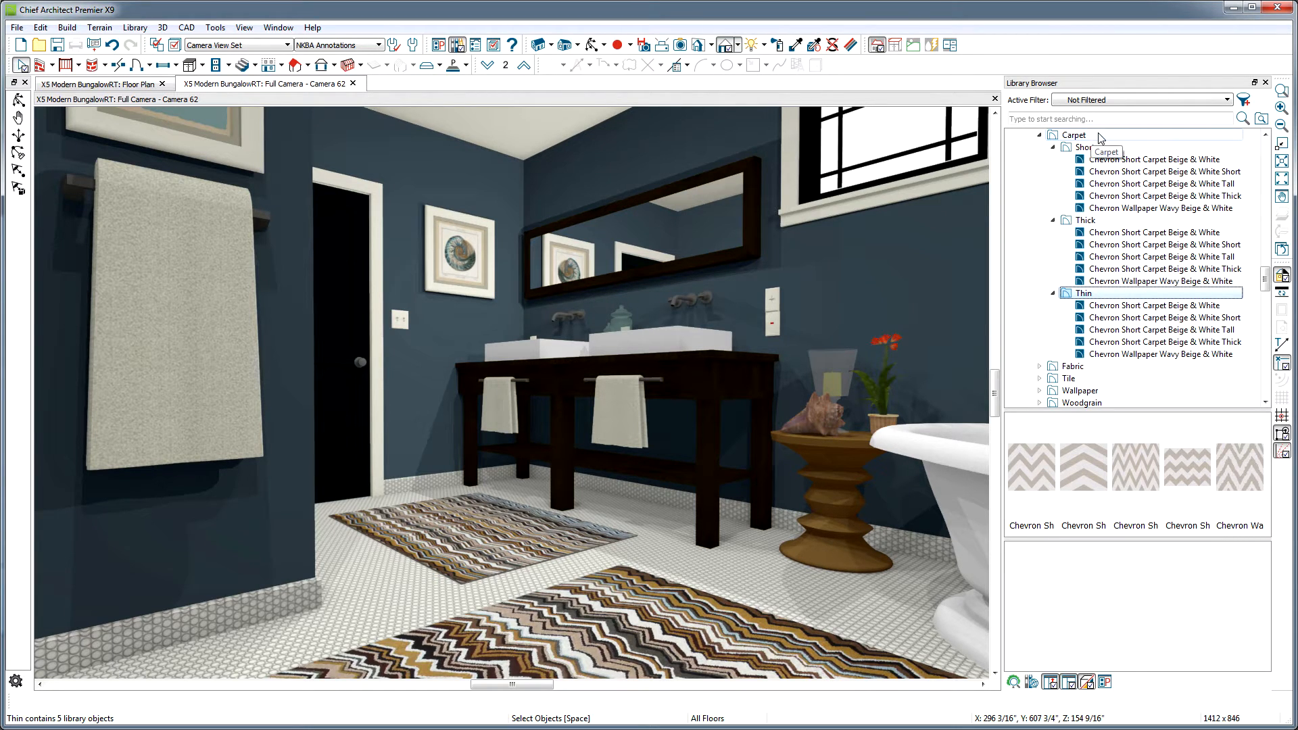
pyautogui.moveTo(1109, 230)
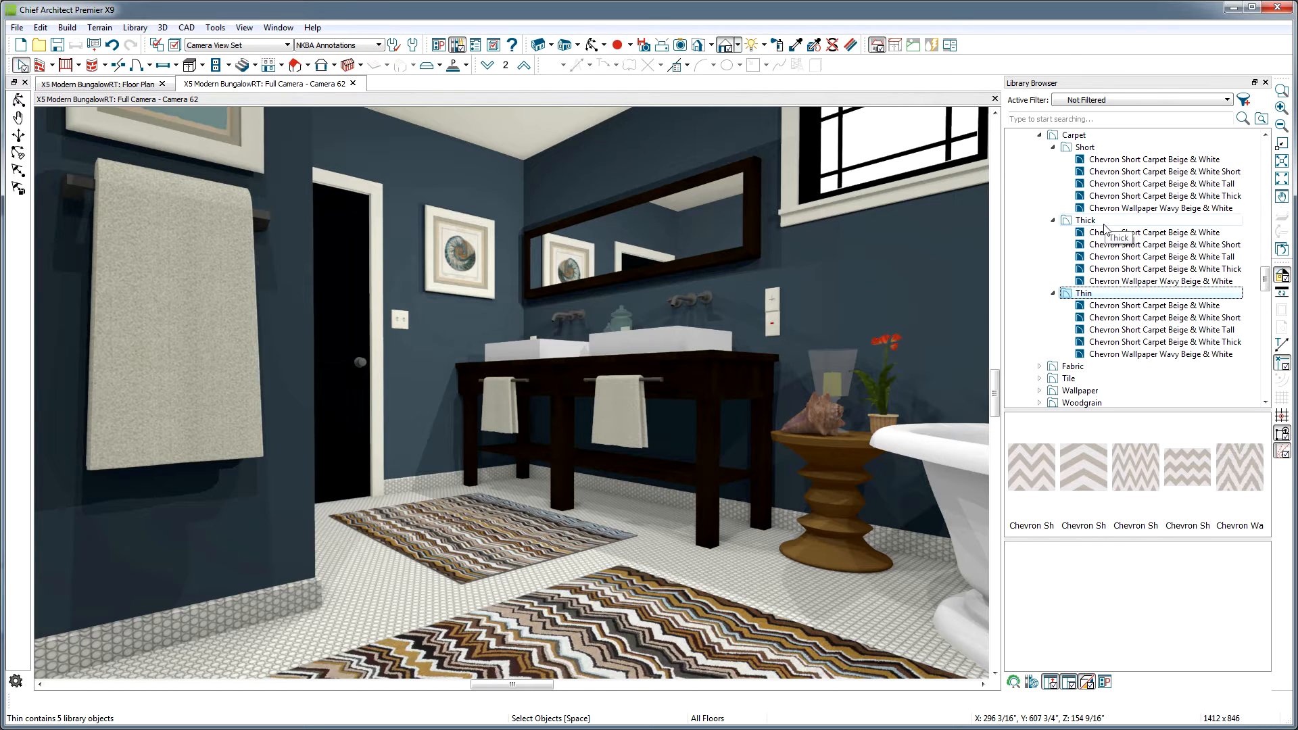
pyautogui.moveTo(1120, 293)
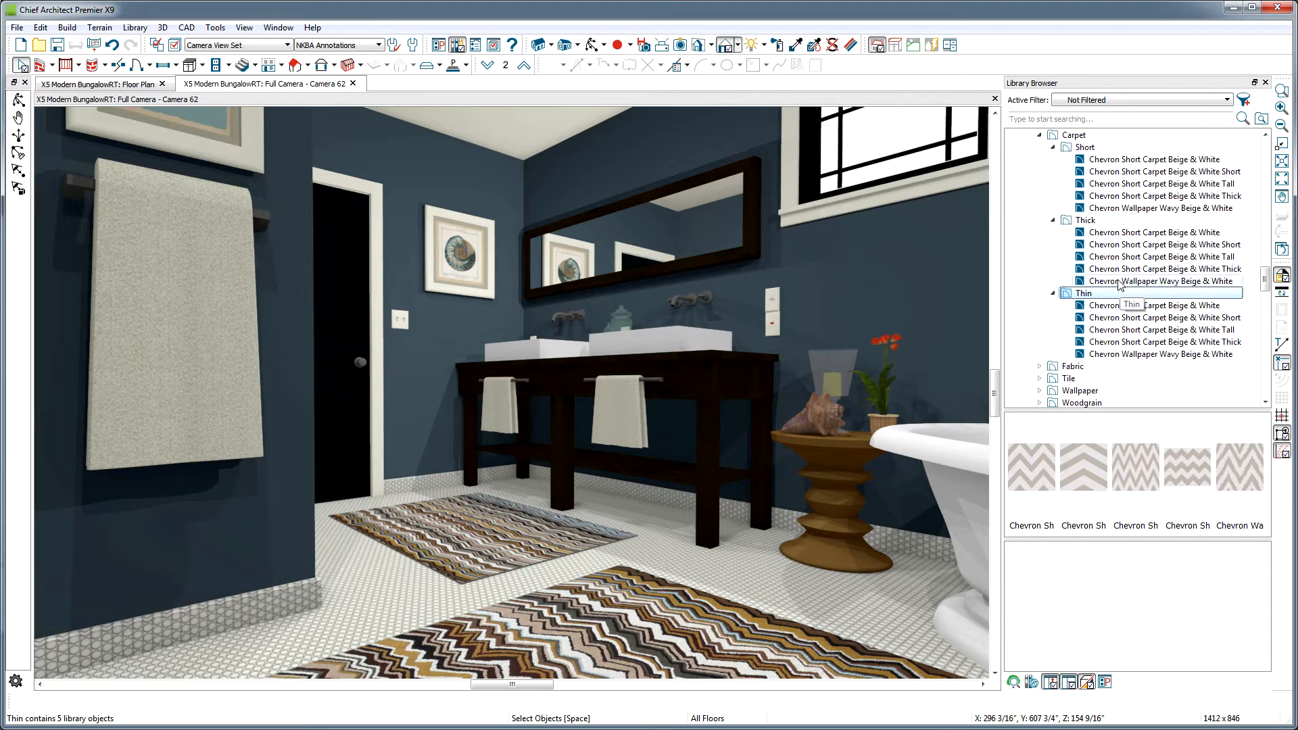
pyautogui.click(1163, 208)
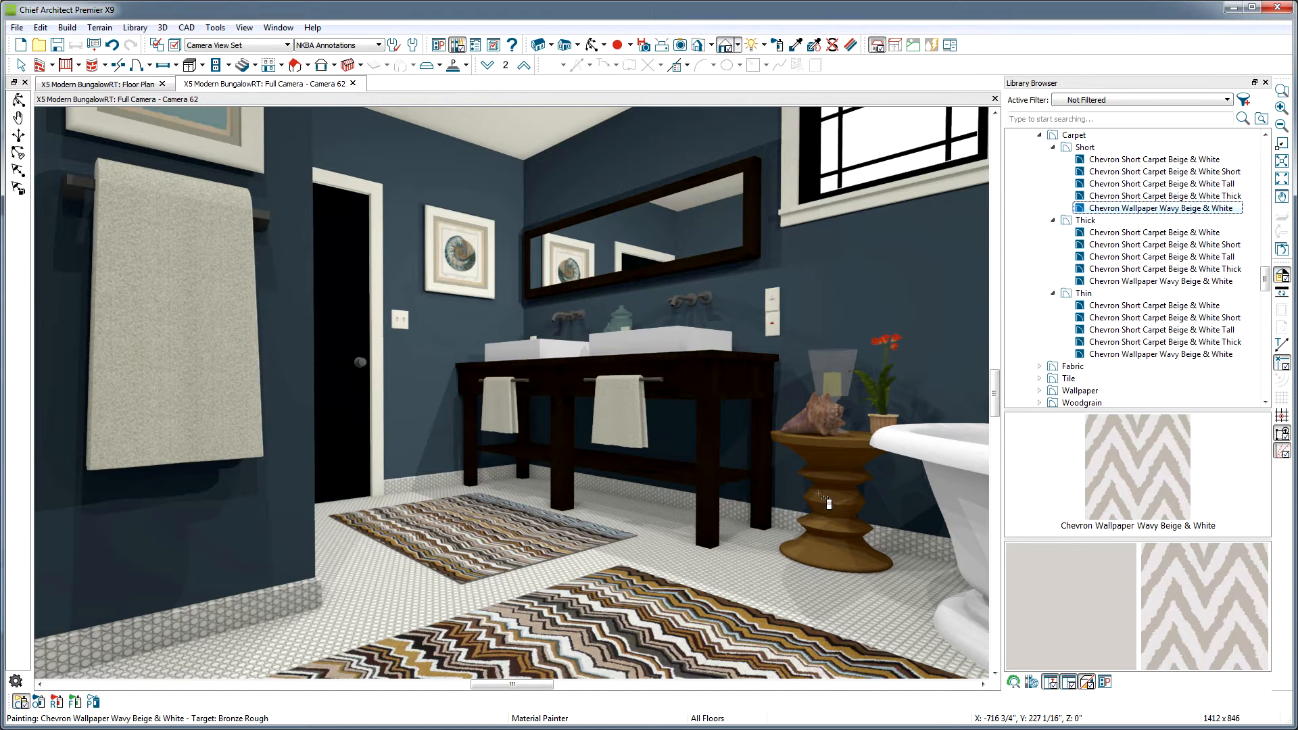
# Step: Paint the wavy beige and white chevron onto the large front rug and reach the horse head's limestone material
pyautogui.click(707, 620)
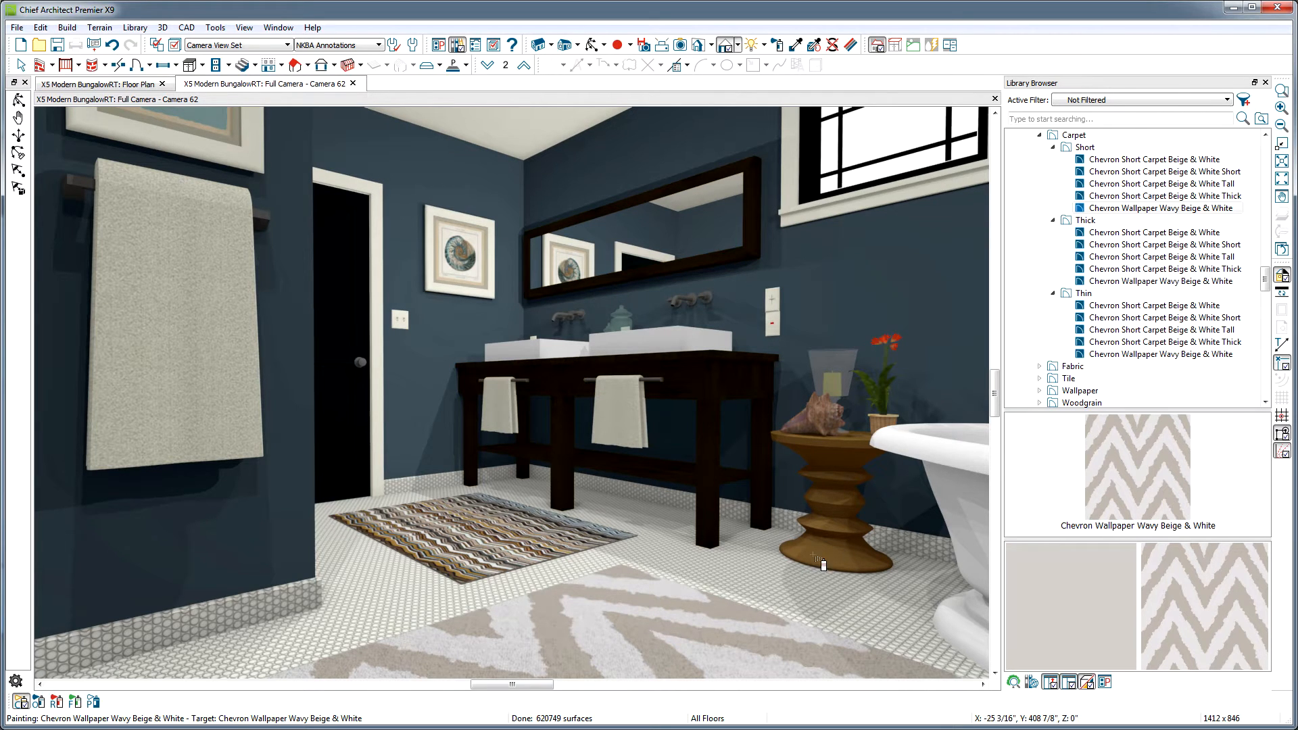
pyautogui.moveTo(1109, 360)
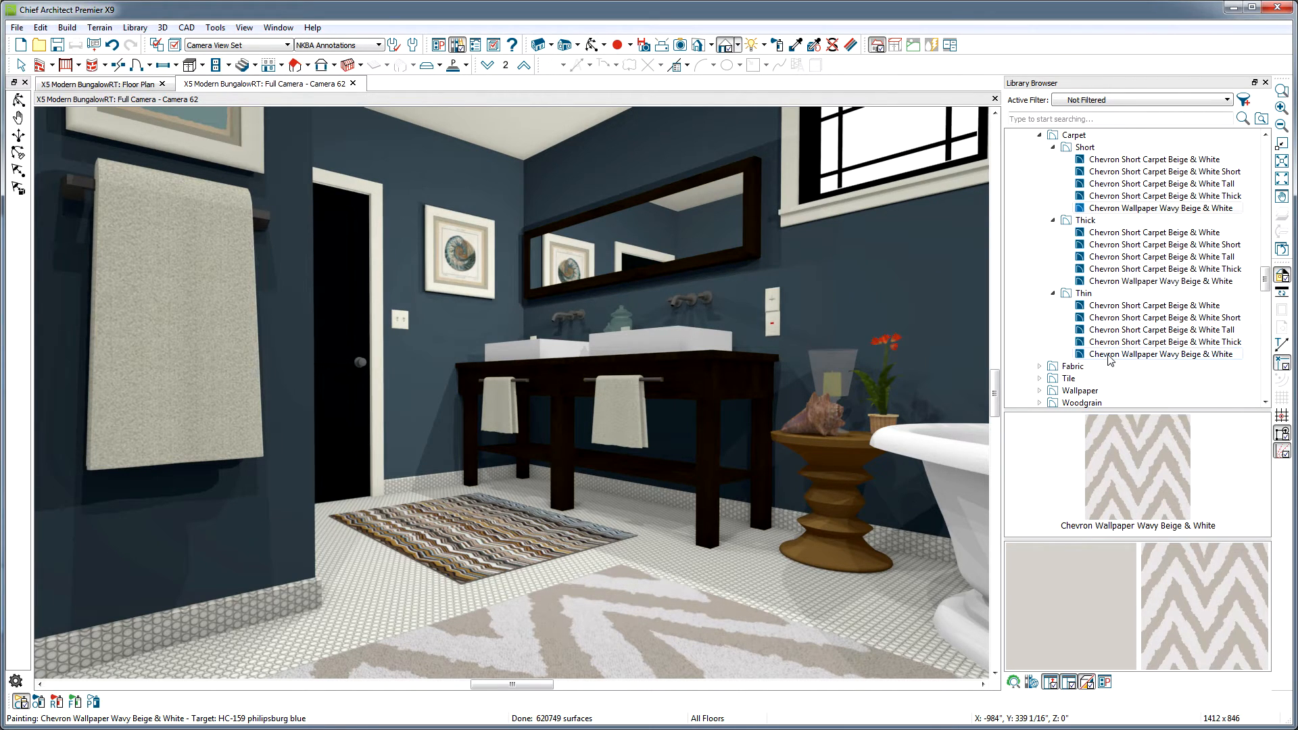
pyautogui.click(1160, 353)
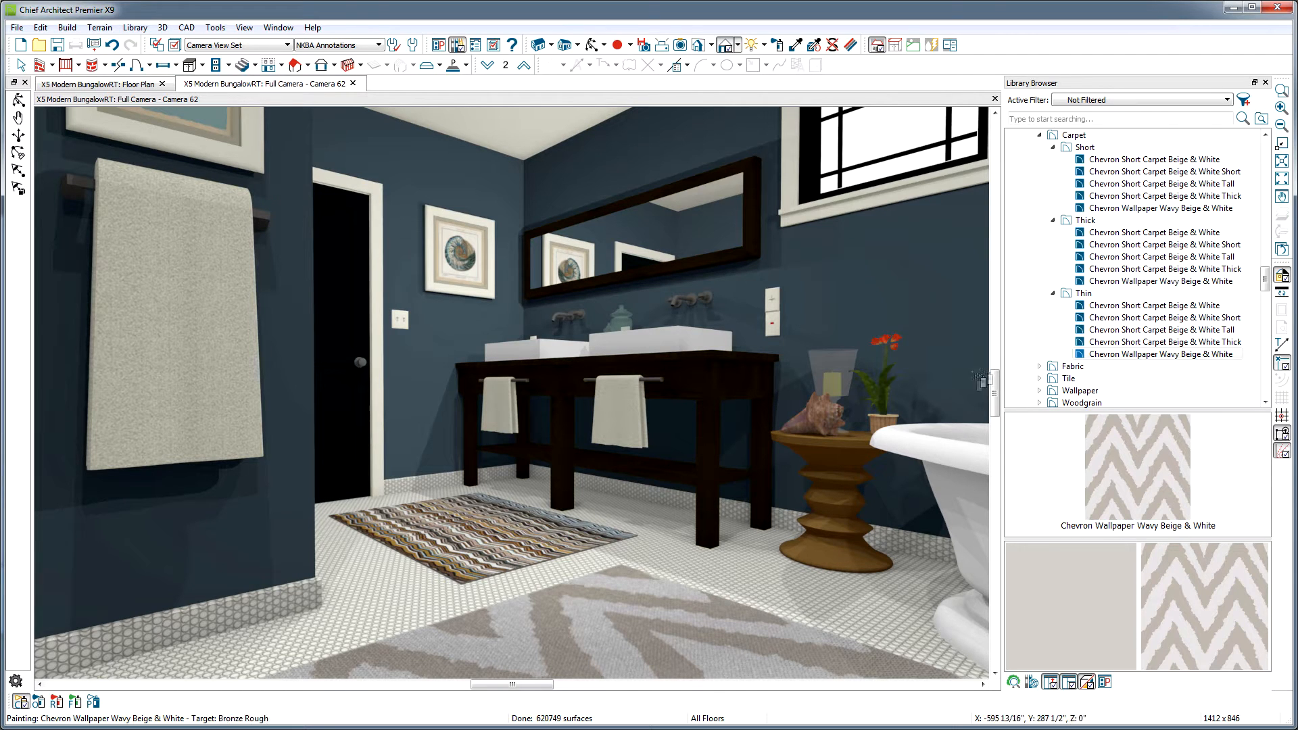
pyautogui.click(1164, 281)
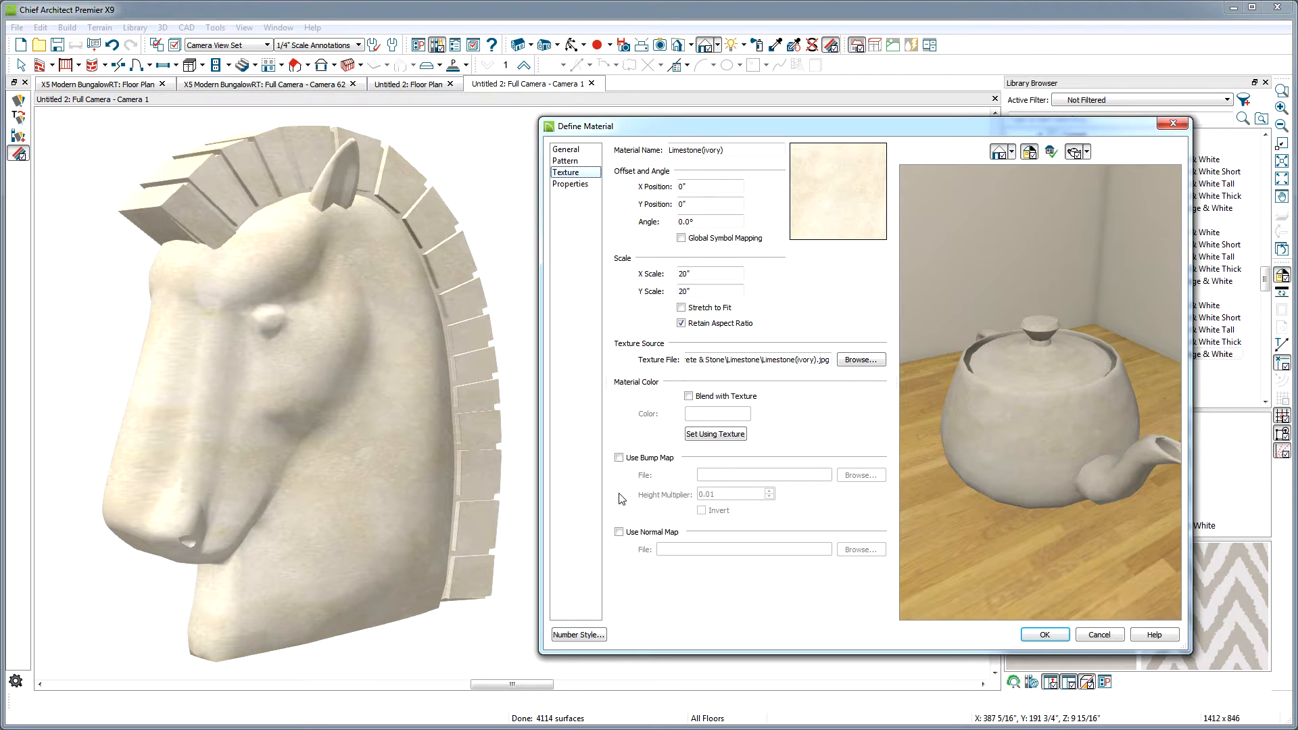
# Step: Enable the Concrete_Porous_Normal.png normal map on Limestone(ivory) and confirm
pyautogui.click(619, 532)
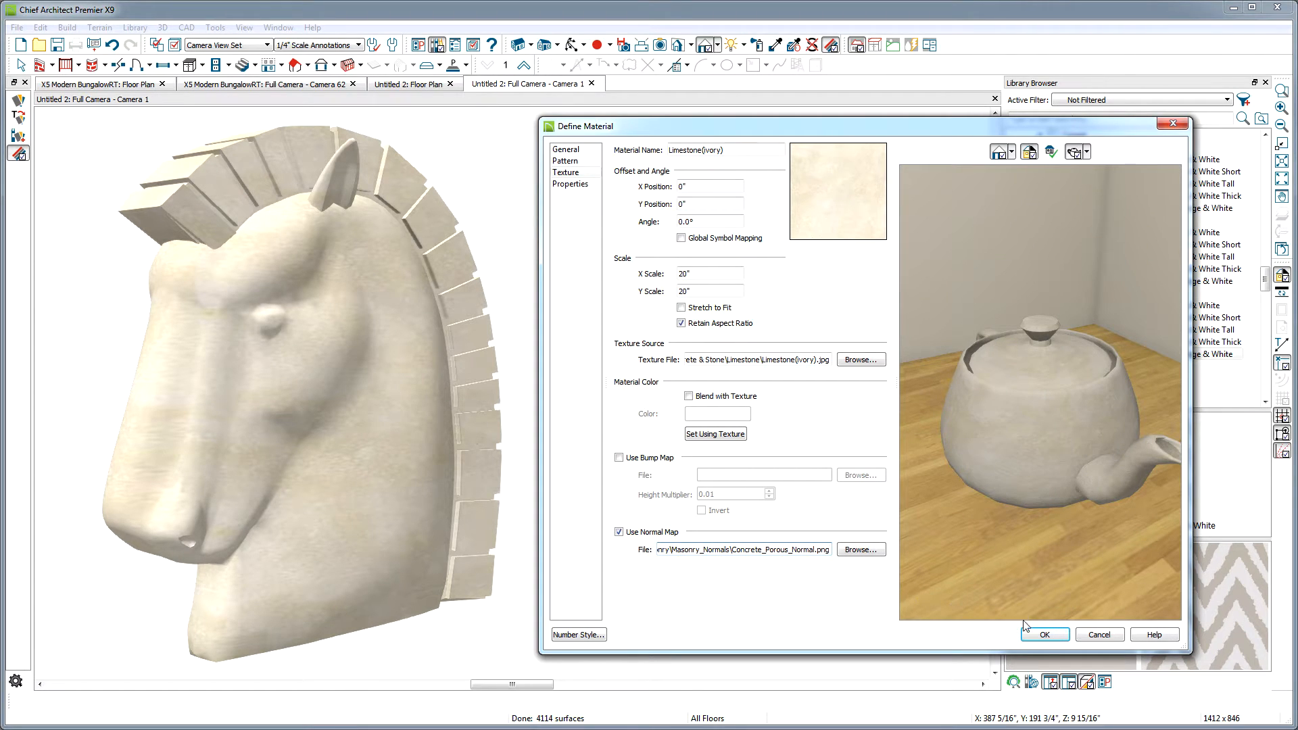
pyautogui.click(1043, 634)
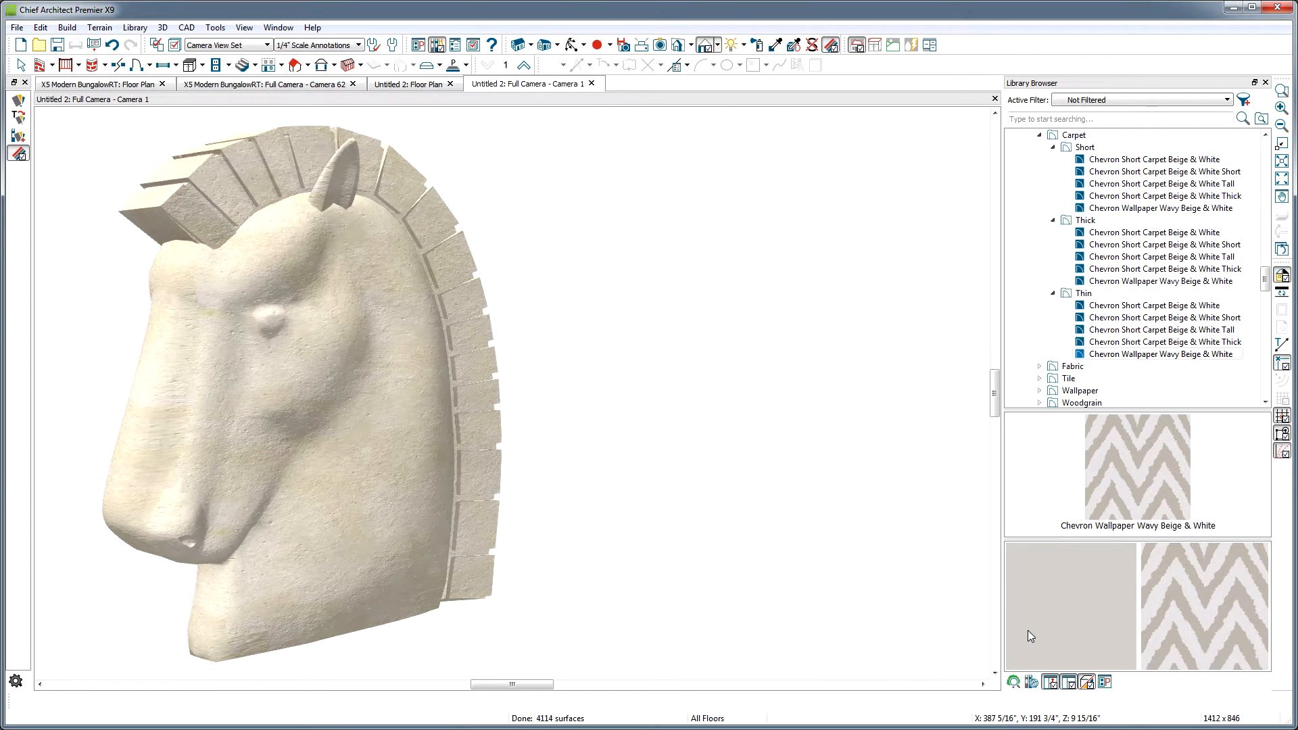
# Step: Open the conch shell's symbol settings from Camera 62 and show its preview in Vector View
pyautogui.click(265, 84)
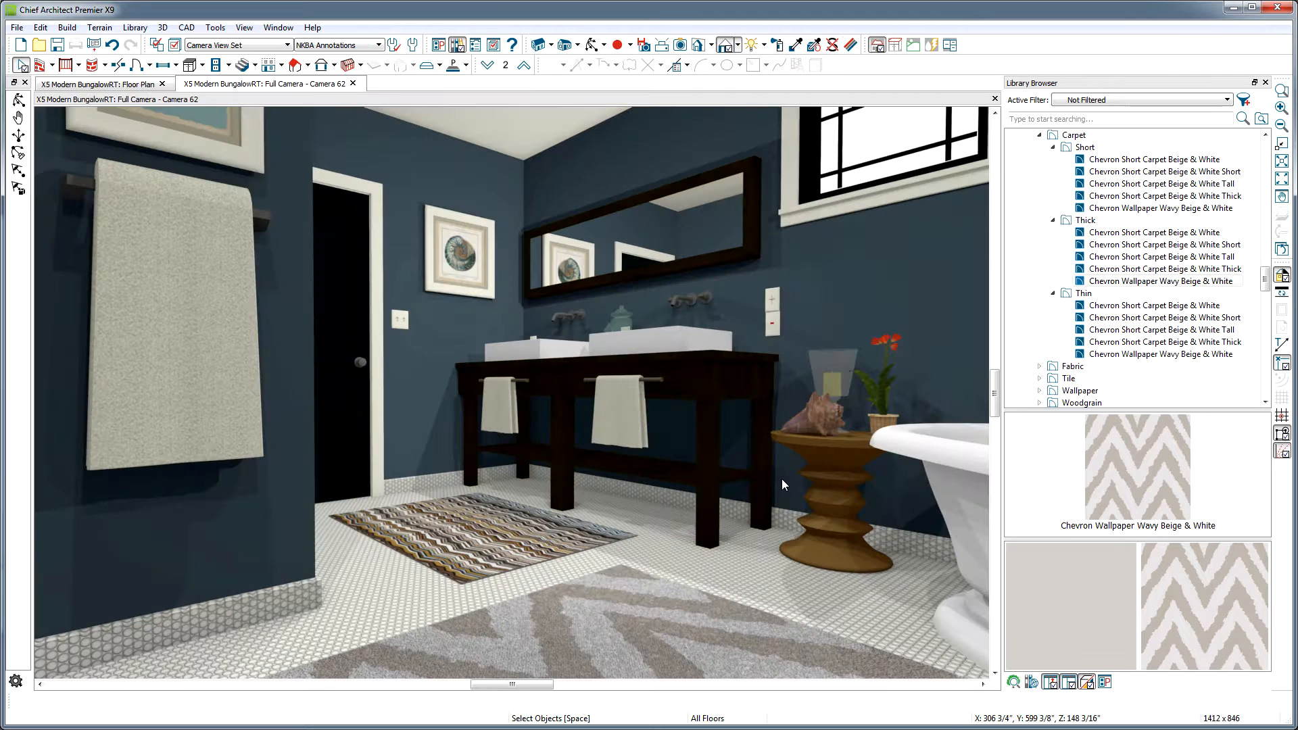
pyautogui.rightClick(819, 414)
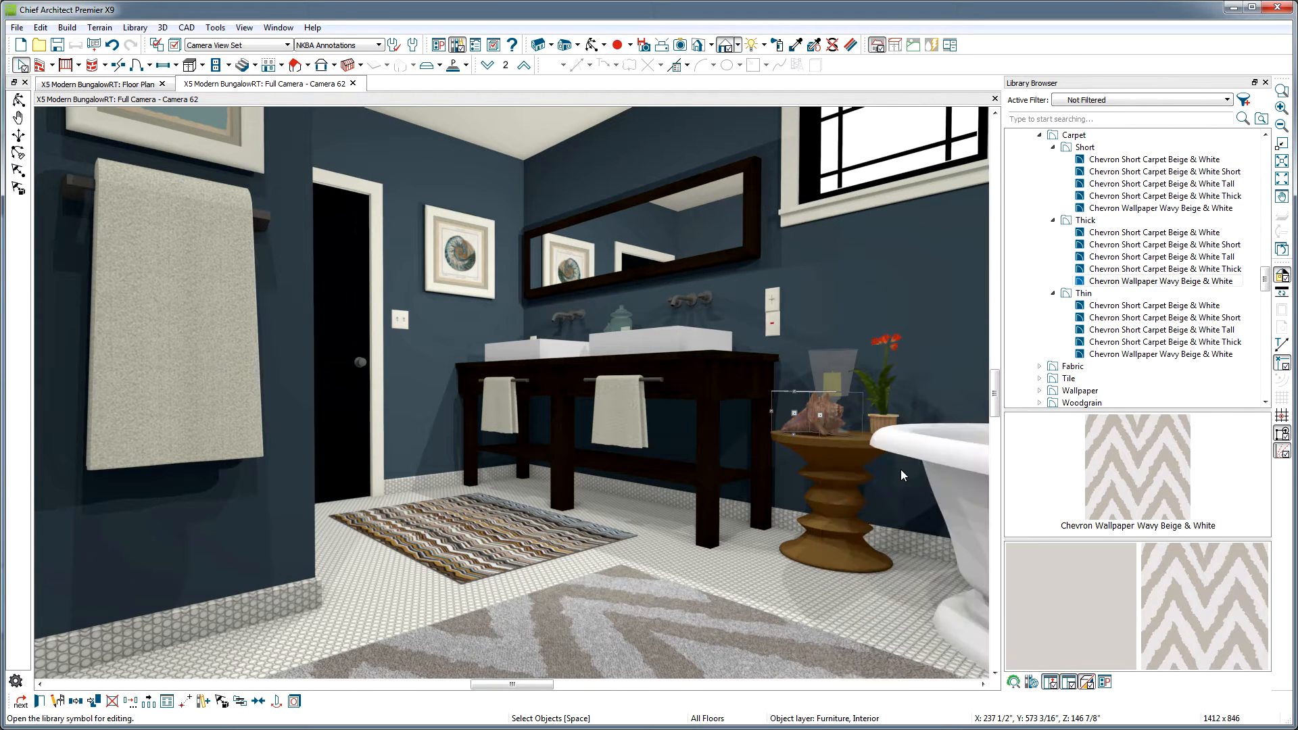
pyautogui.doubleClick(816, 406)
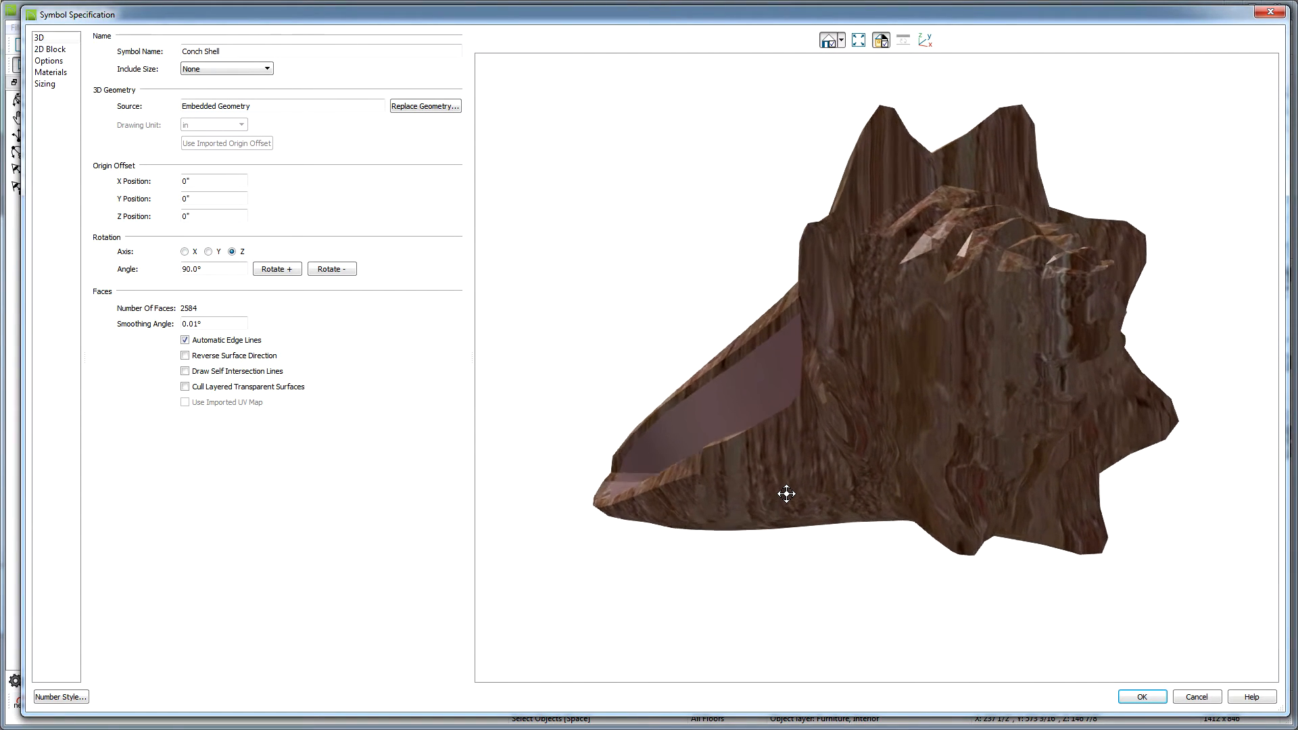
pyautogui.click(841, 39)
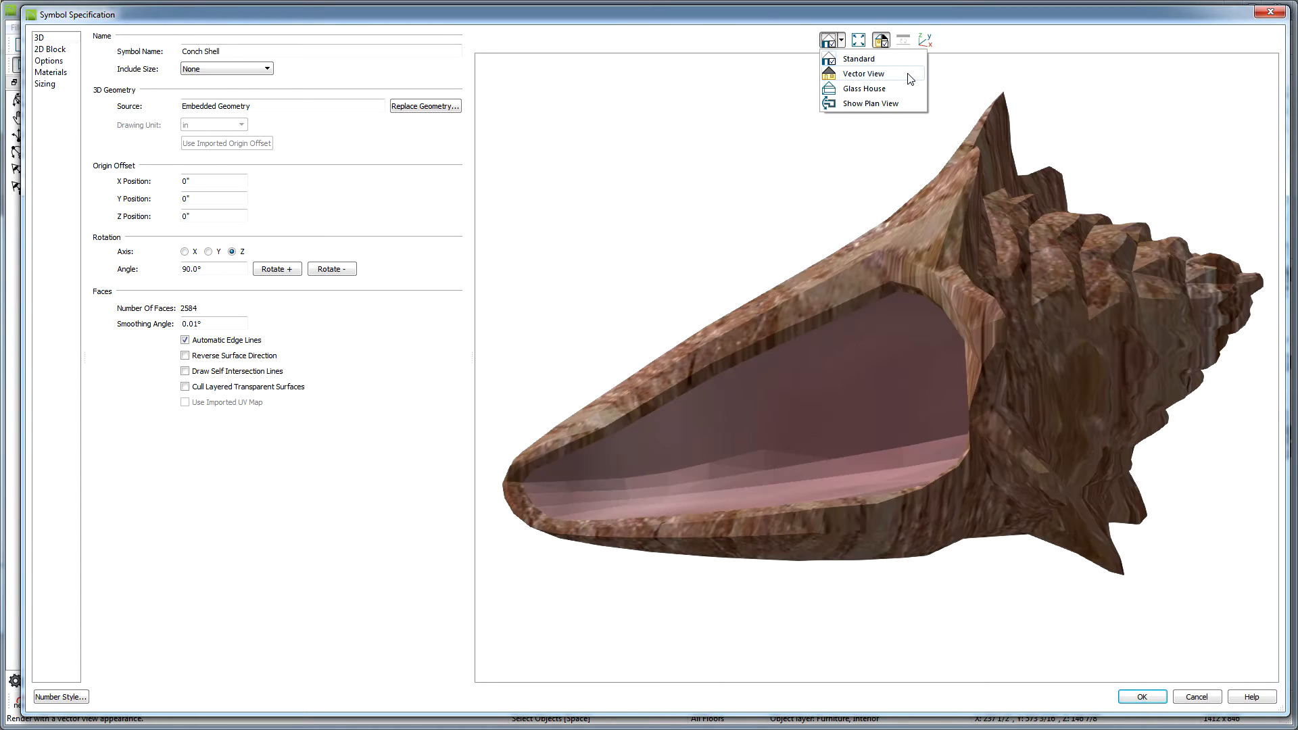
pyautogui.click(864, 73)
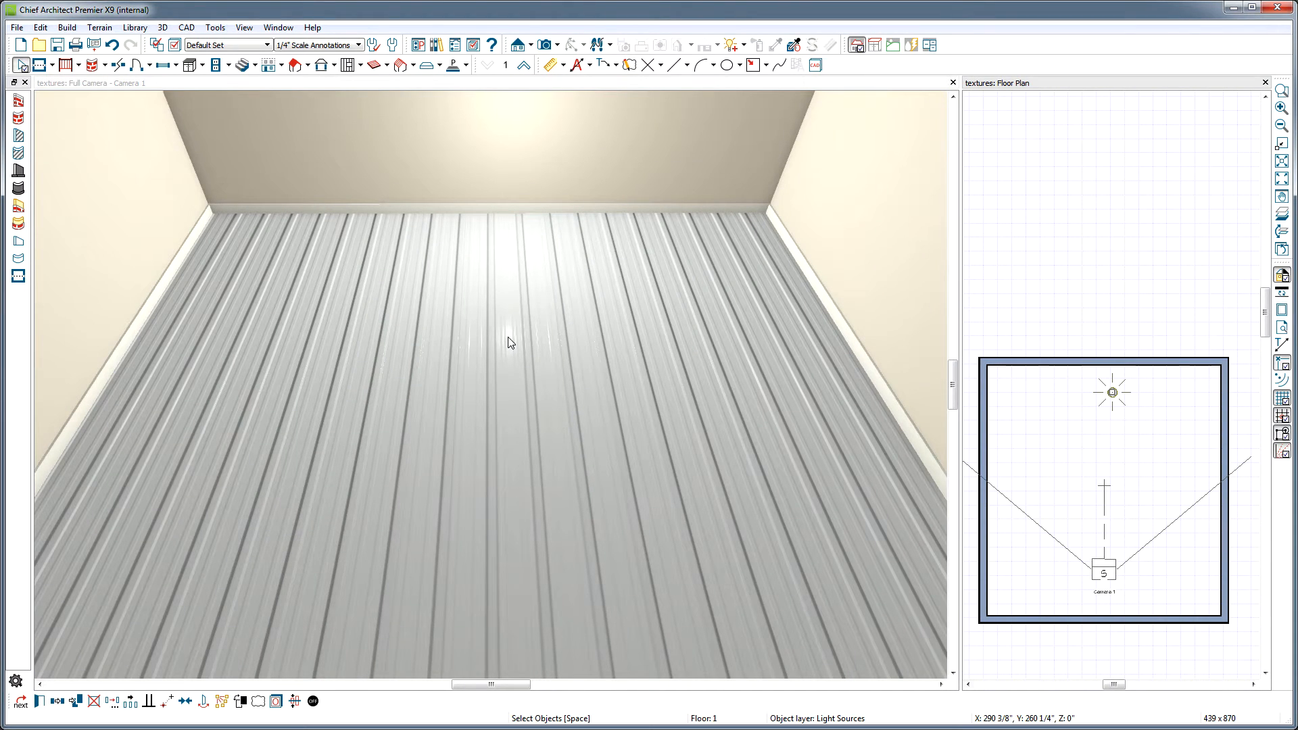
pyautogui.moveTo(332, 328)
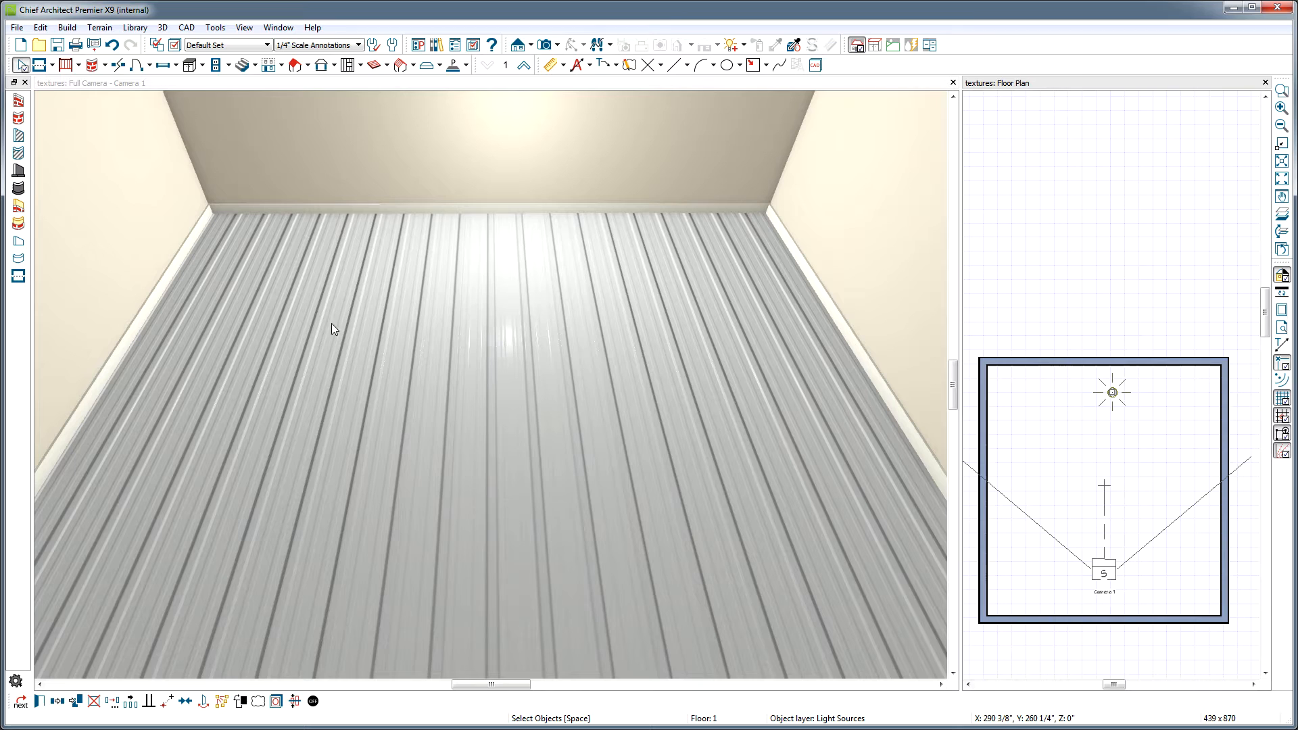
pyautogui.moveTo(279, 434)
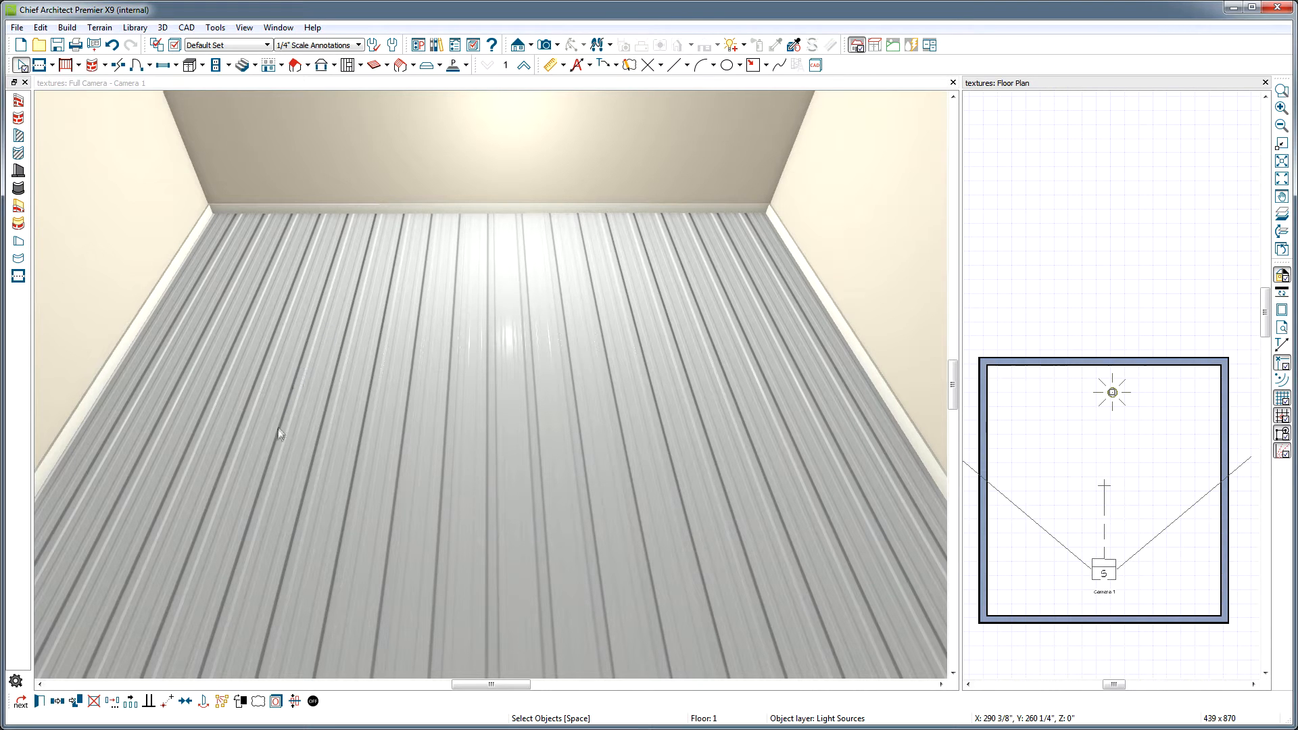
pyautogui.moveTo(561, 424)
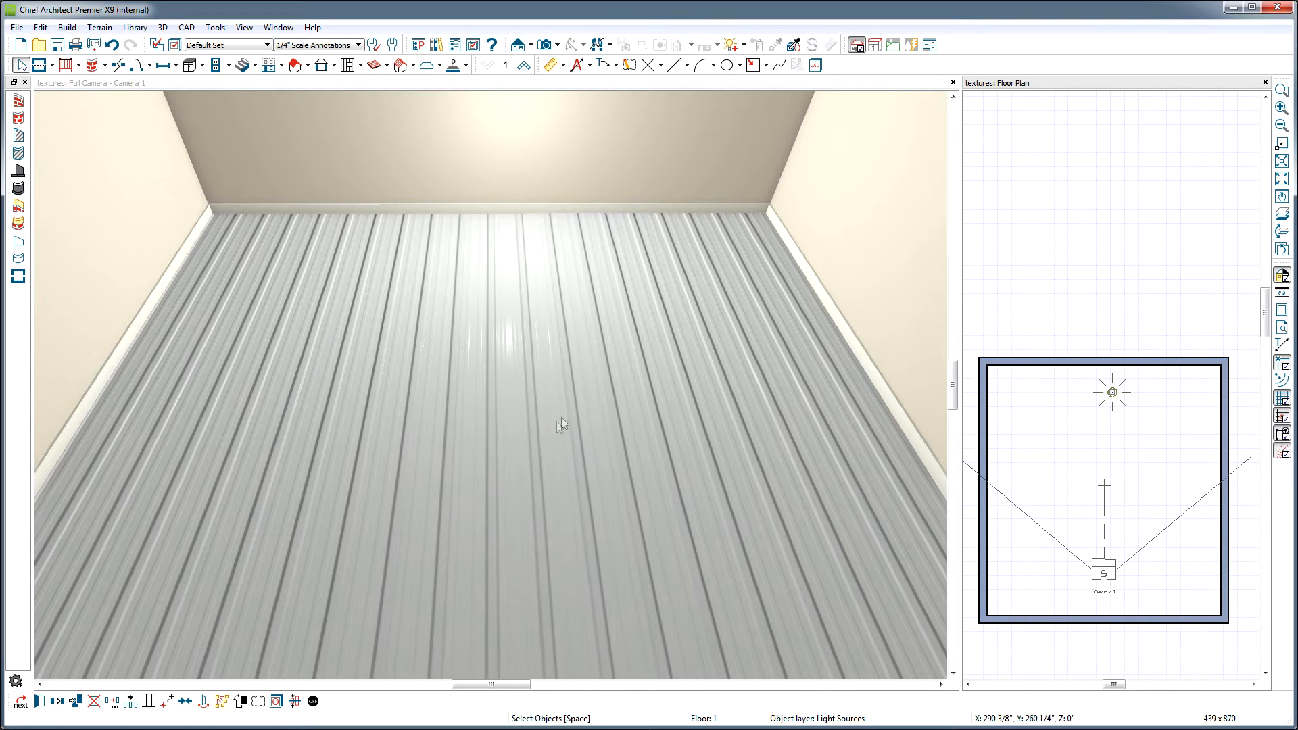
pyautogui.moveTo(720, 368)
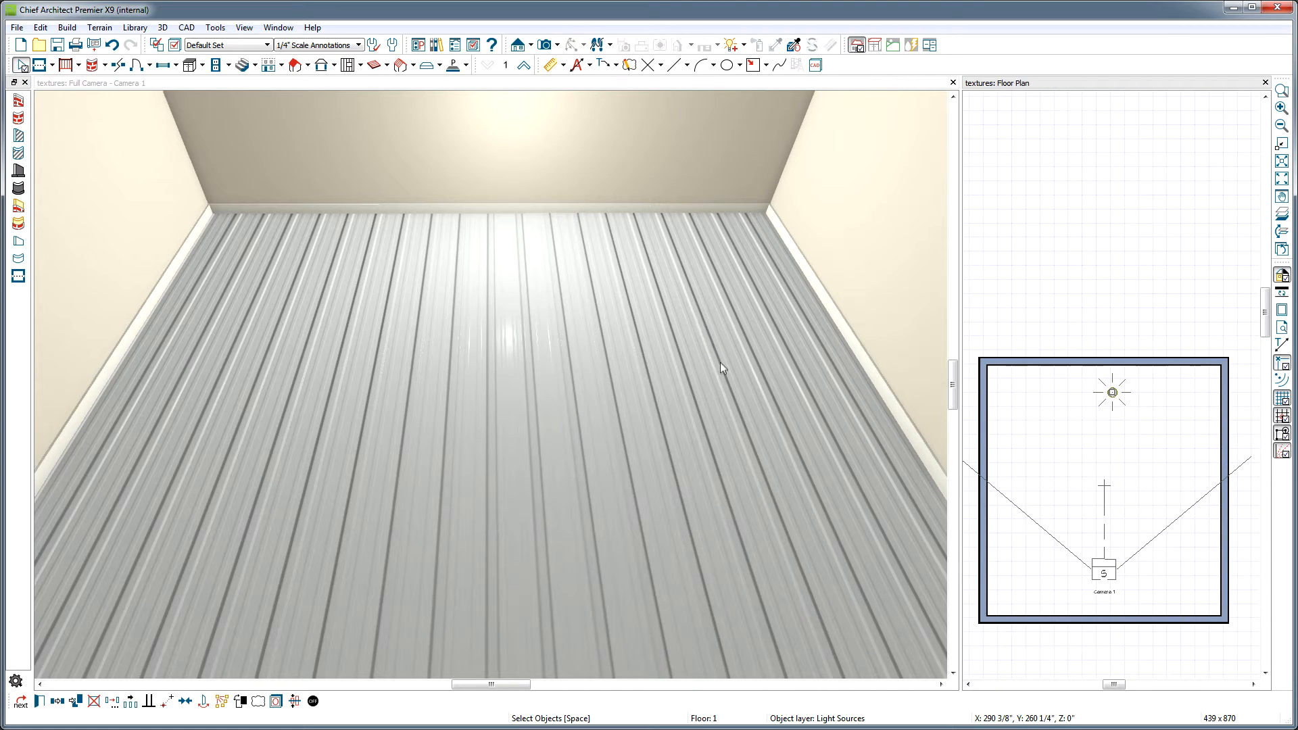
pyautogui.moveTo(784, 529)
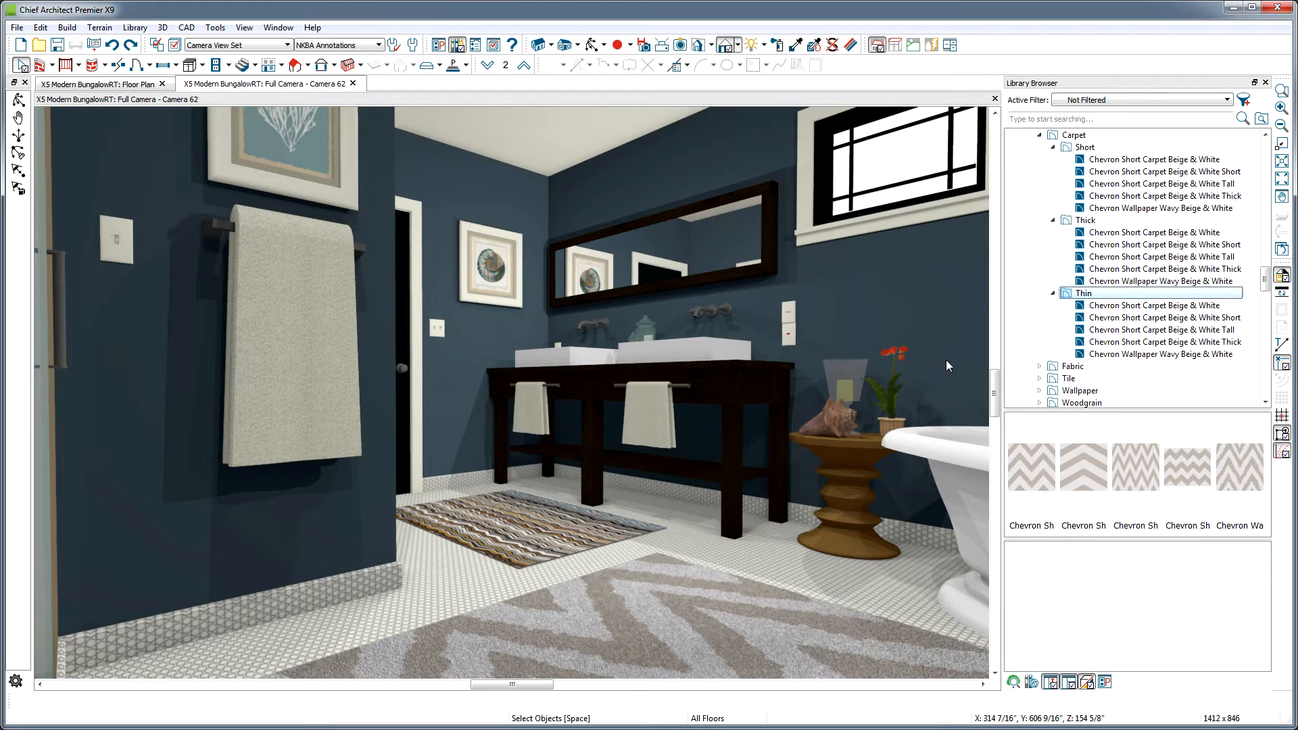
# Step: Choose Cherry Chevron from the Woodgrain folder for the bathroom floor
pyautogui.scroll(-3)
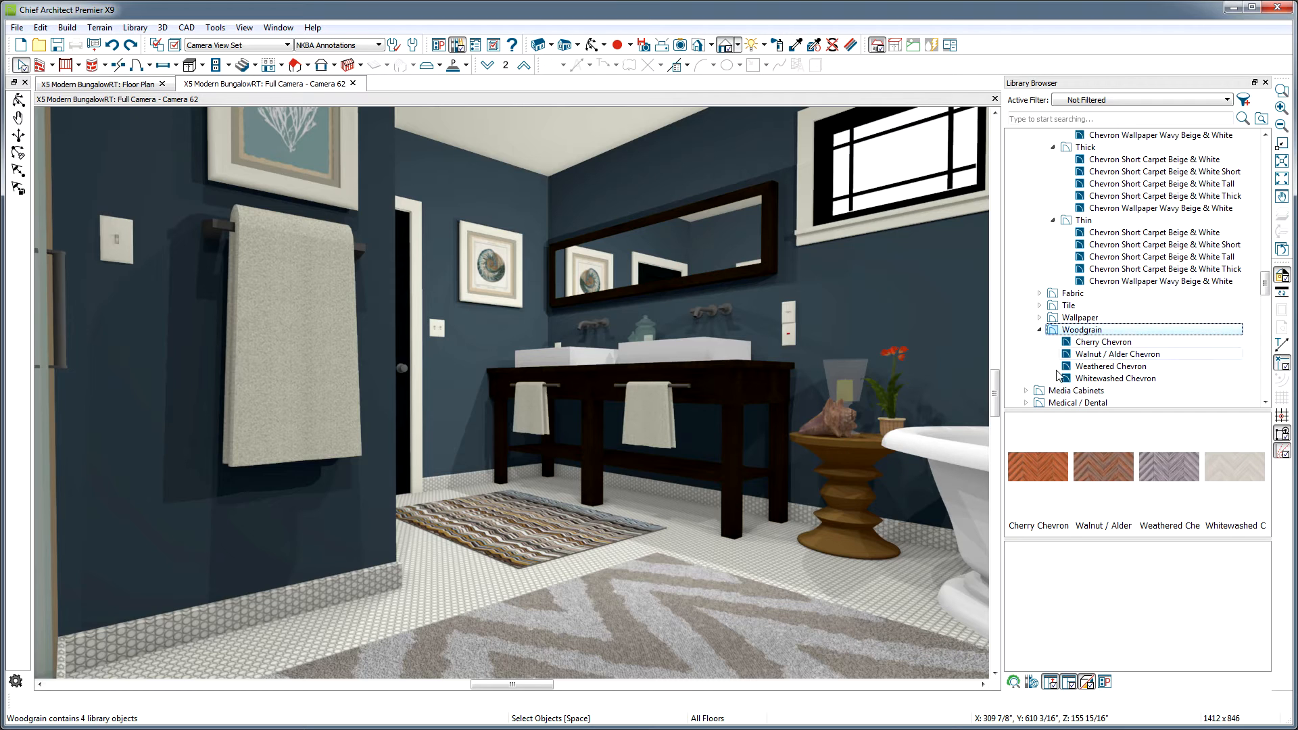
pyautogui.click(1037, 467)
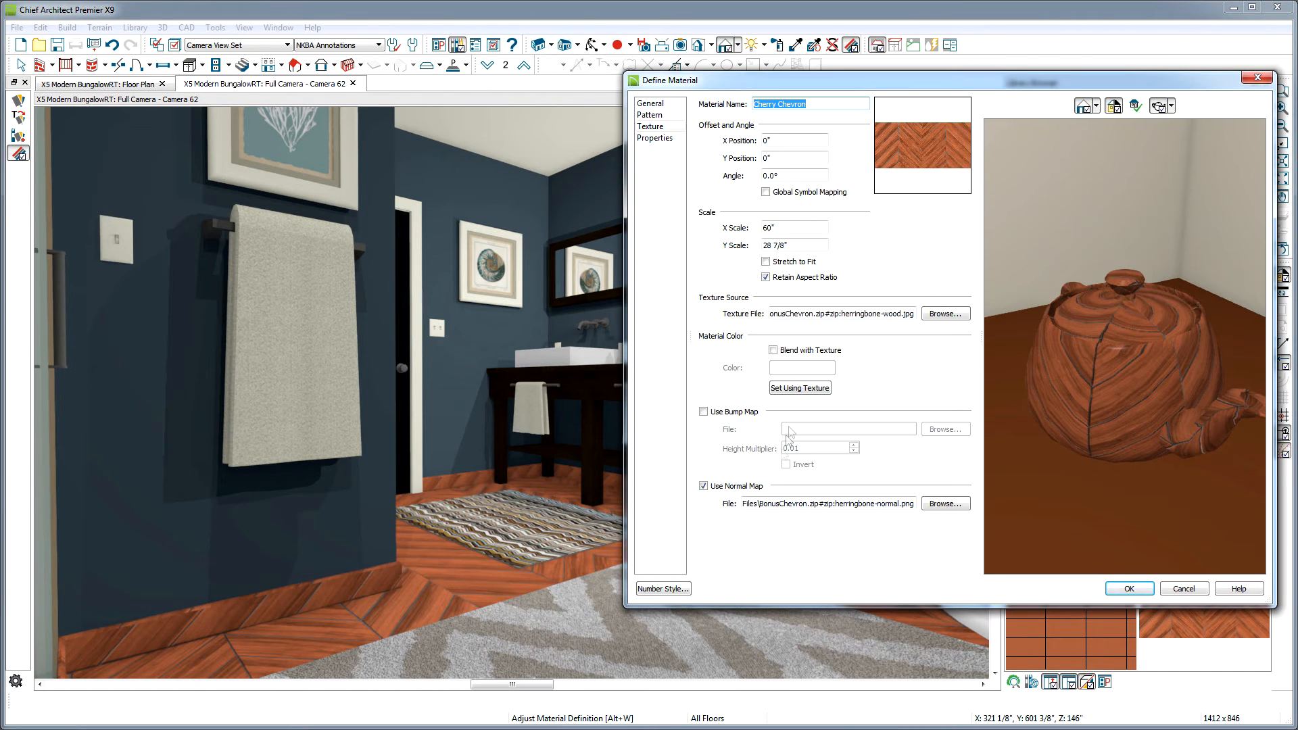
# Step: Close the Cherry Chevron definition and repaint the floor with Whitewashed Chevron
pyautogui.click(1128, 588)
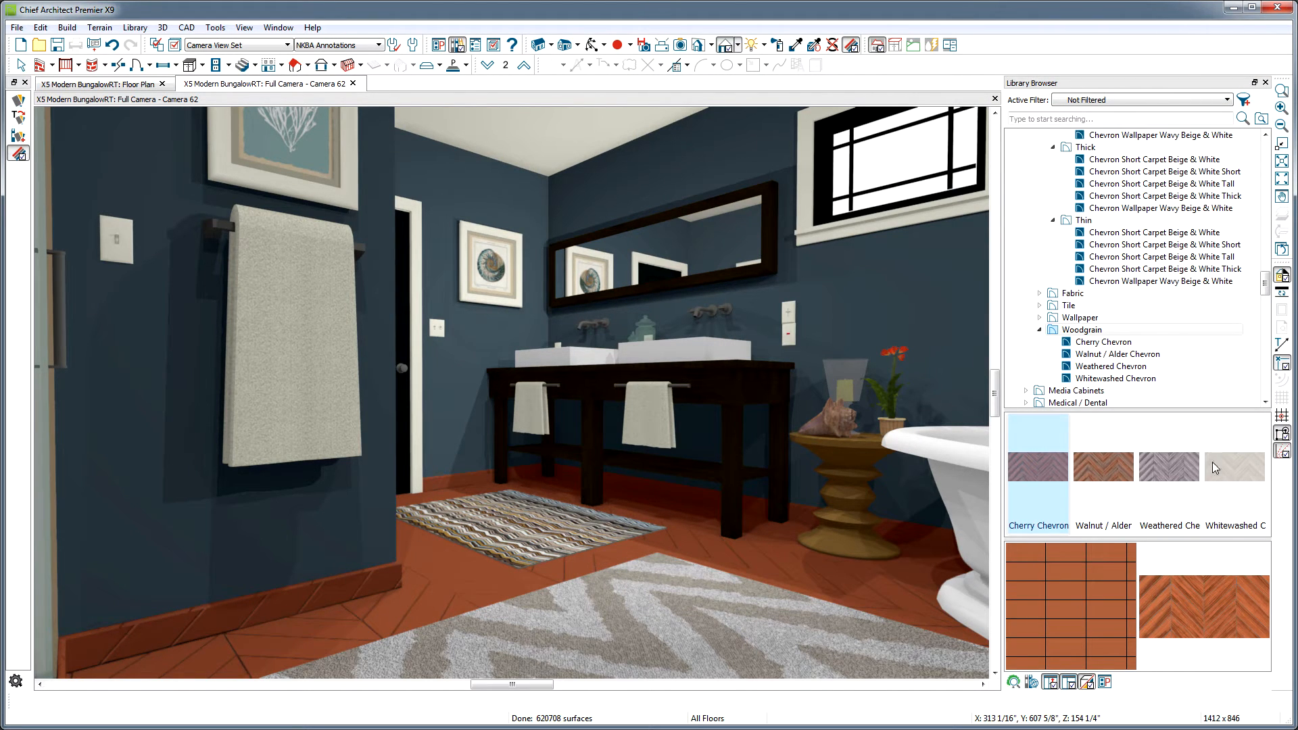
pyautogui.click(1235, 467)
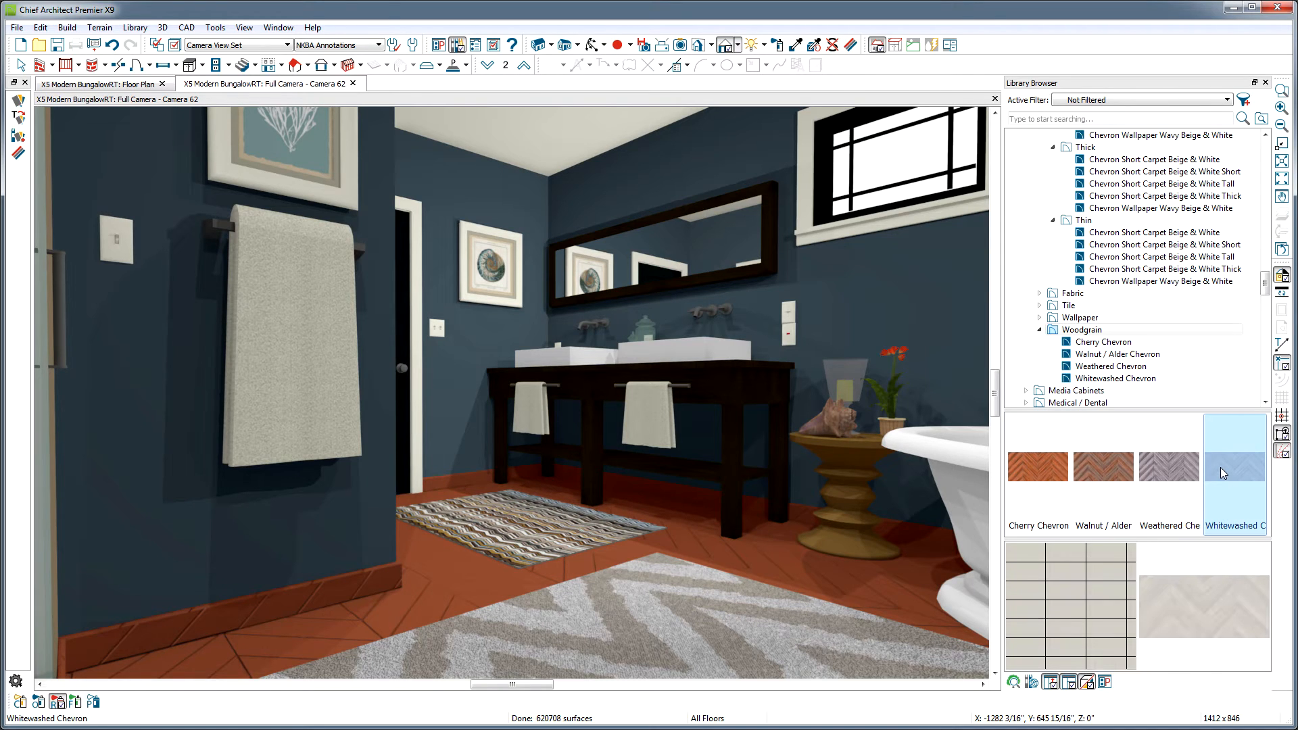
pyautogui.moveTo(1045, 495)
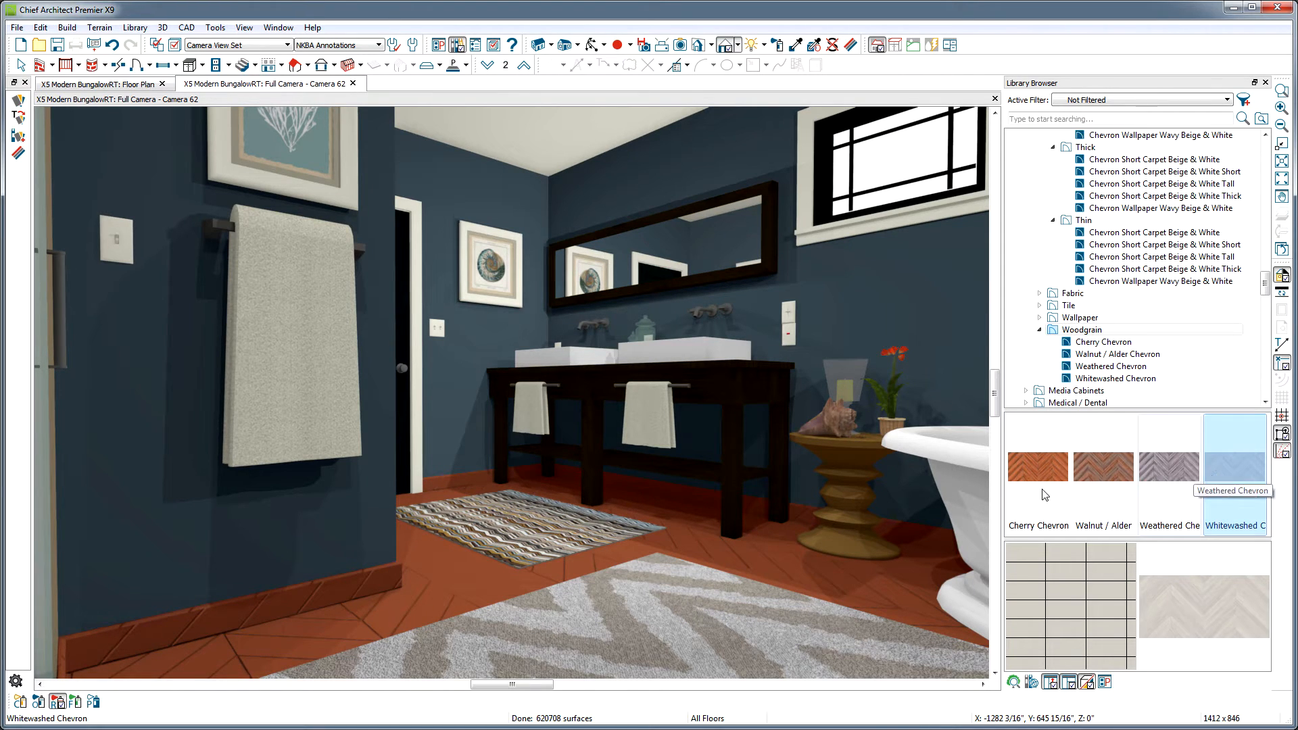
pyautogui.click(768, 566)
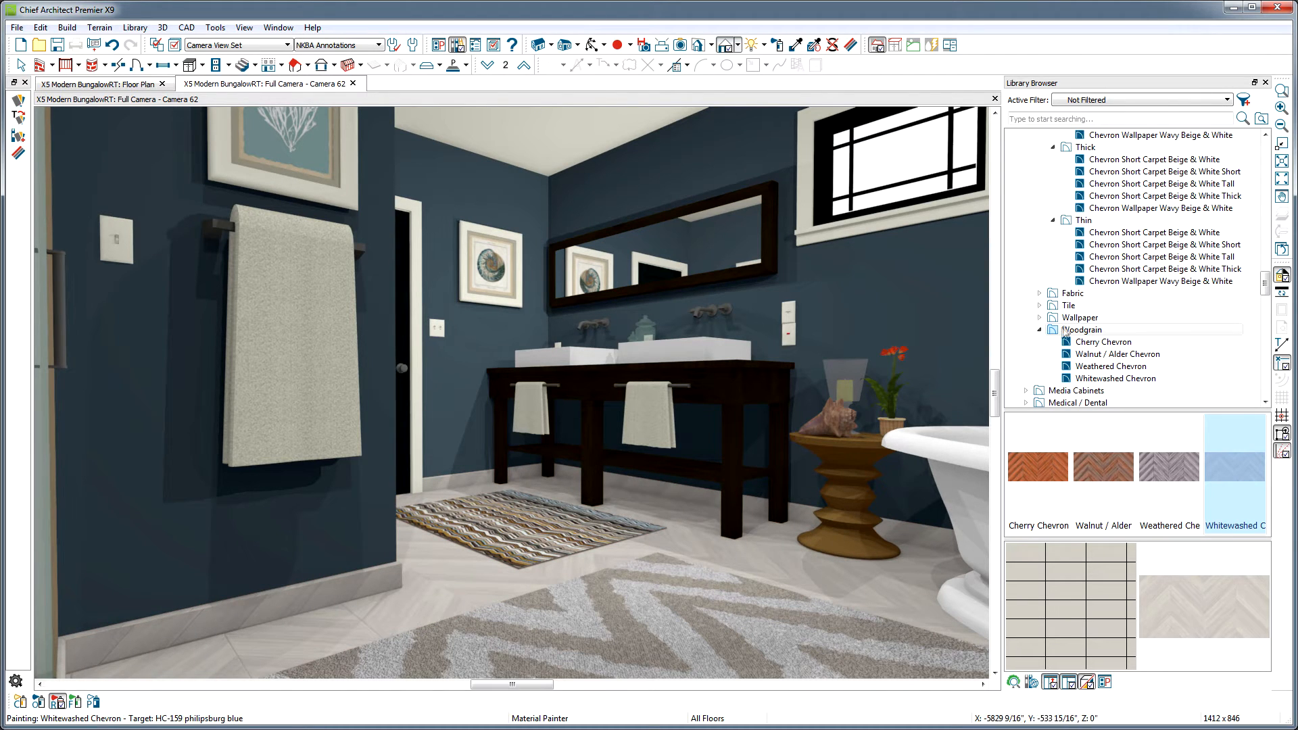
# Step: Paint Chevron Wallpaper Grey & Teal Thick onto both the front and back bath rugs
pyautogui.click(1079, 317)
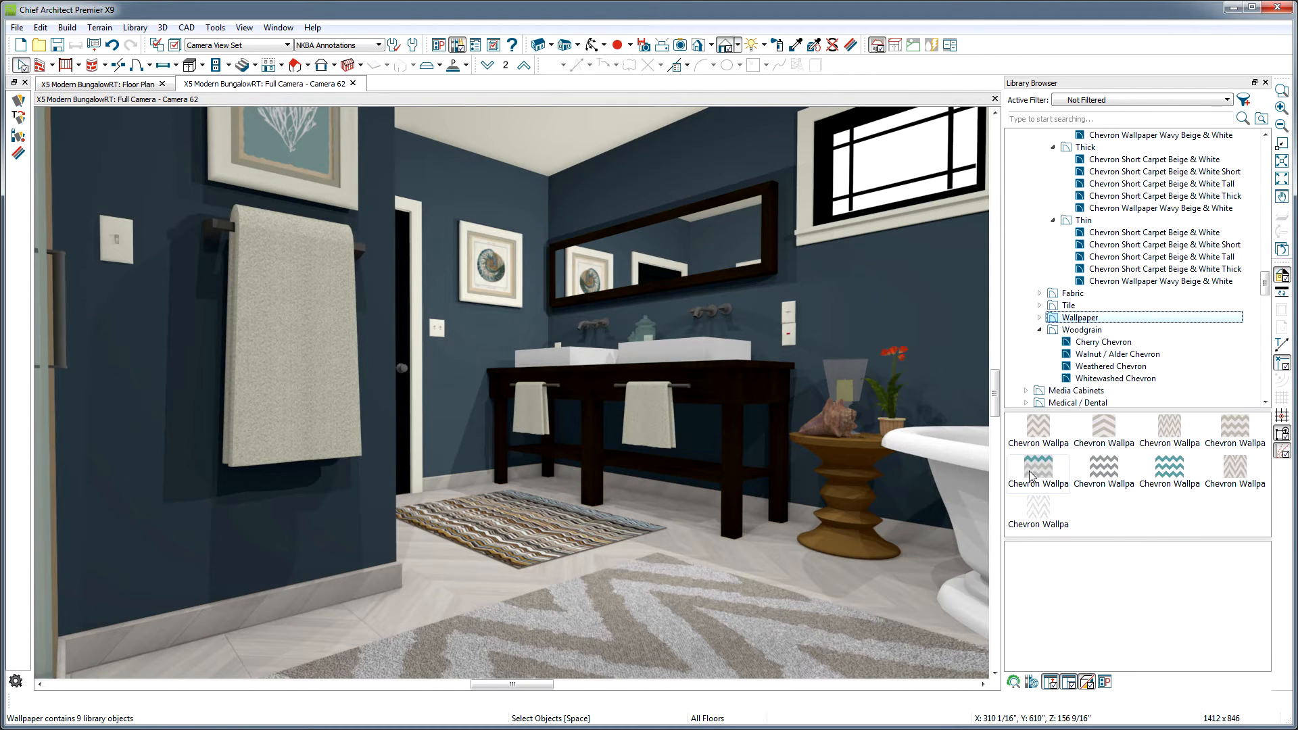
pyautogui.click(1037, 475)
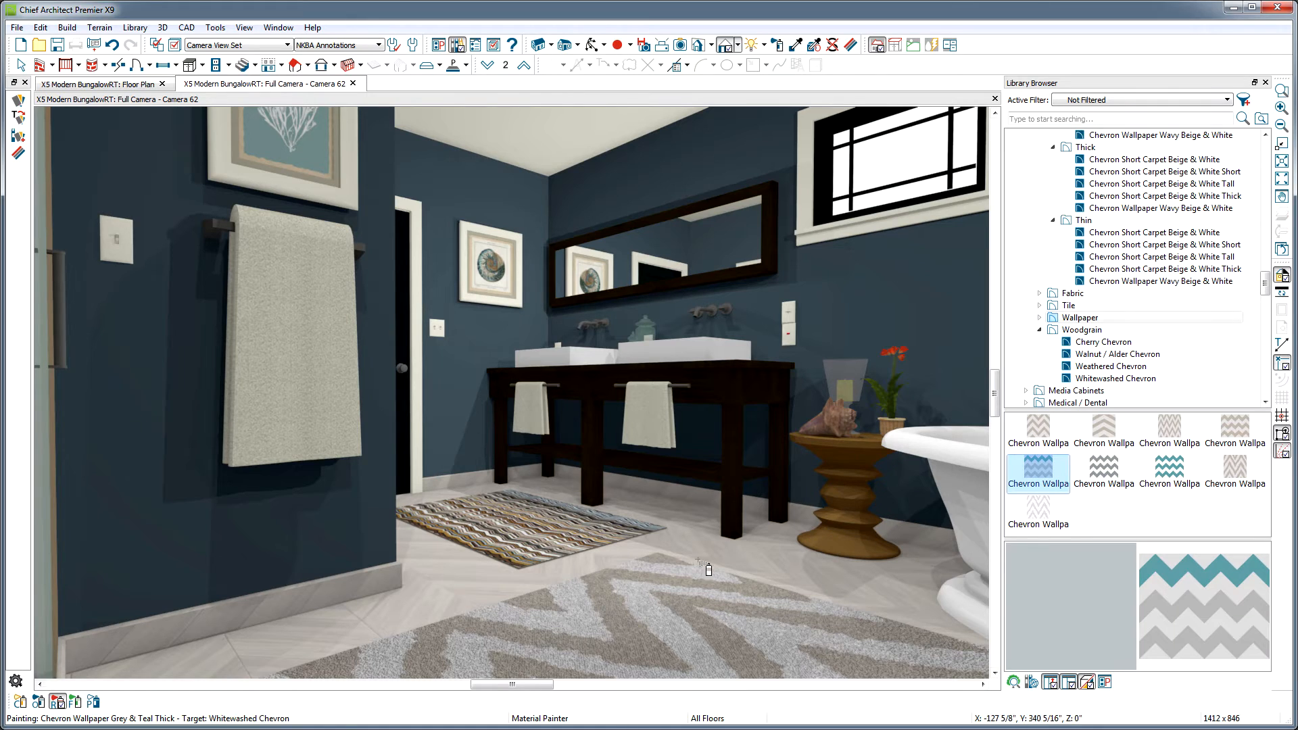
pyautogui.click(563, 542)
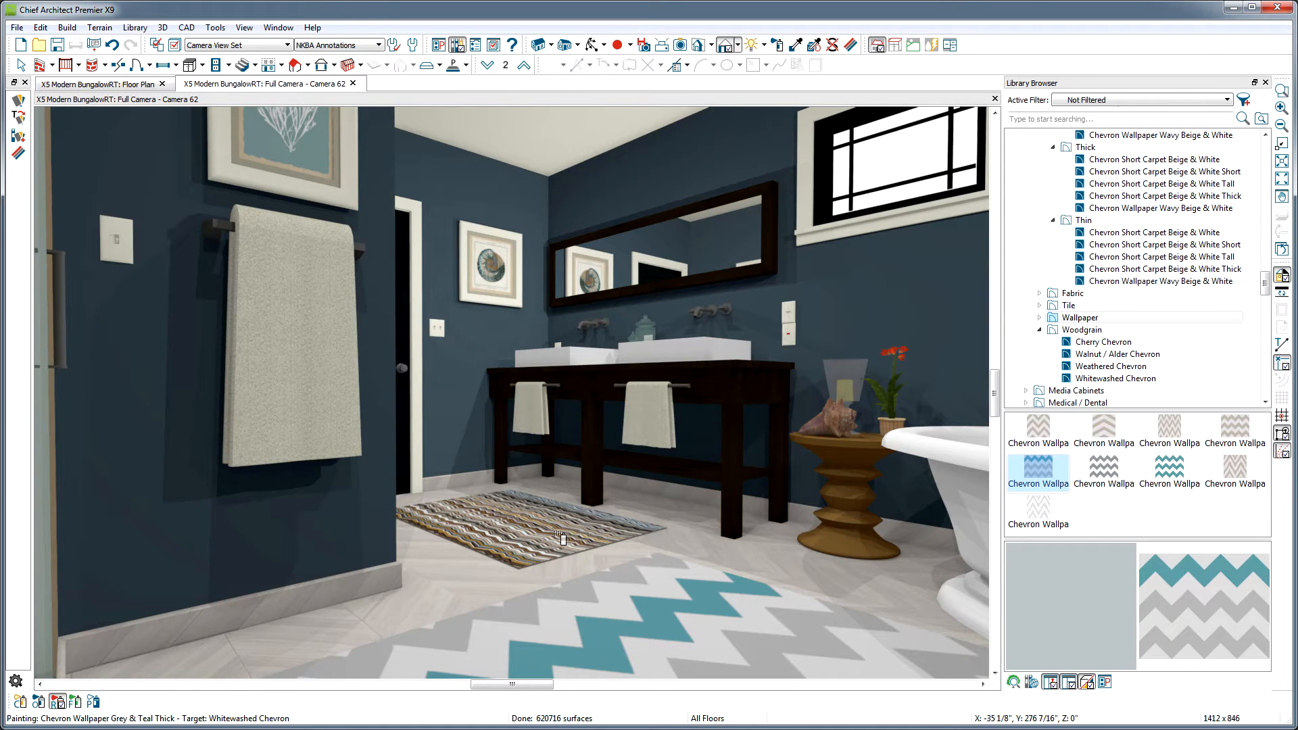
pyautogui.click(534, 534)
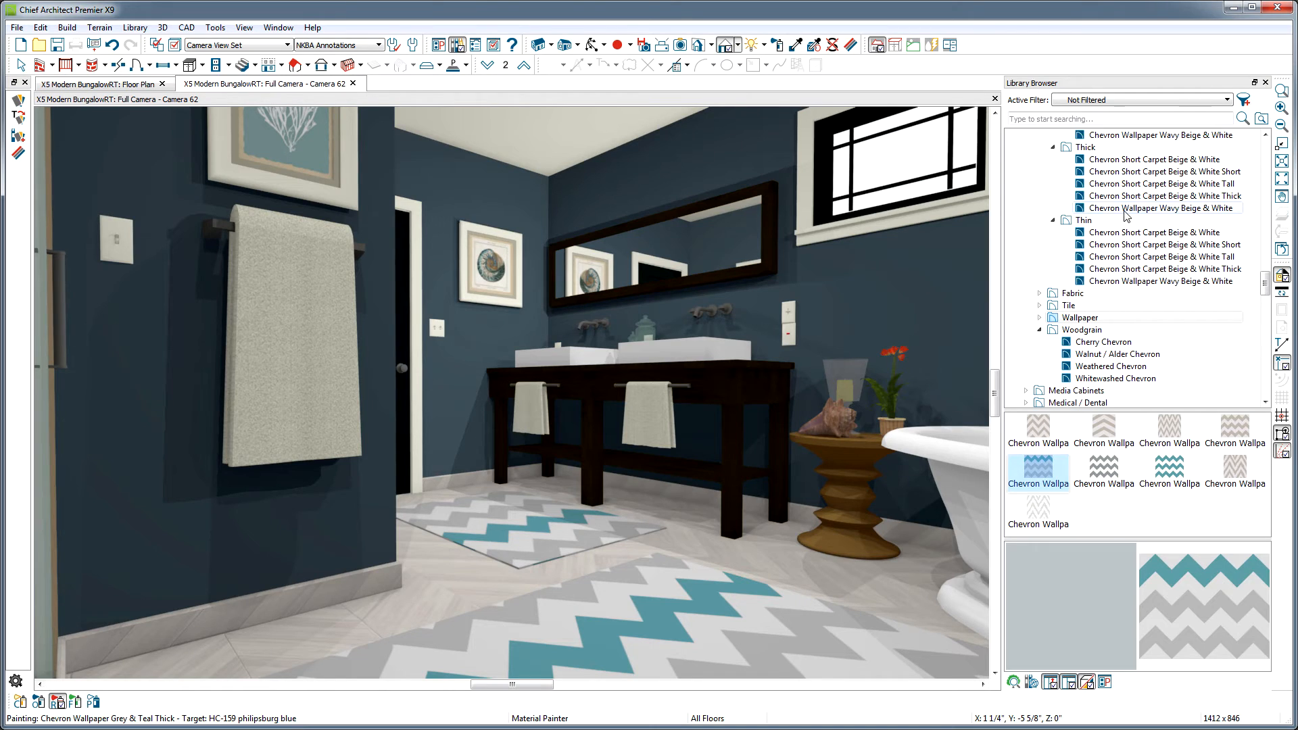
# Step: Paint Chevron Wallpaper Wavy Beige & White from the Thick folder onto the hanging towel
pyautogui.click(1163, 208)
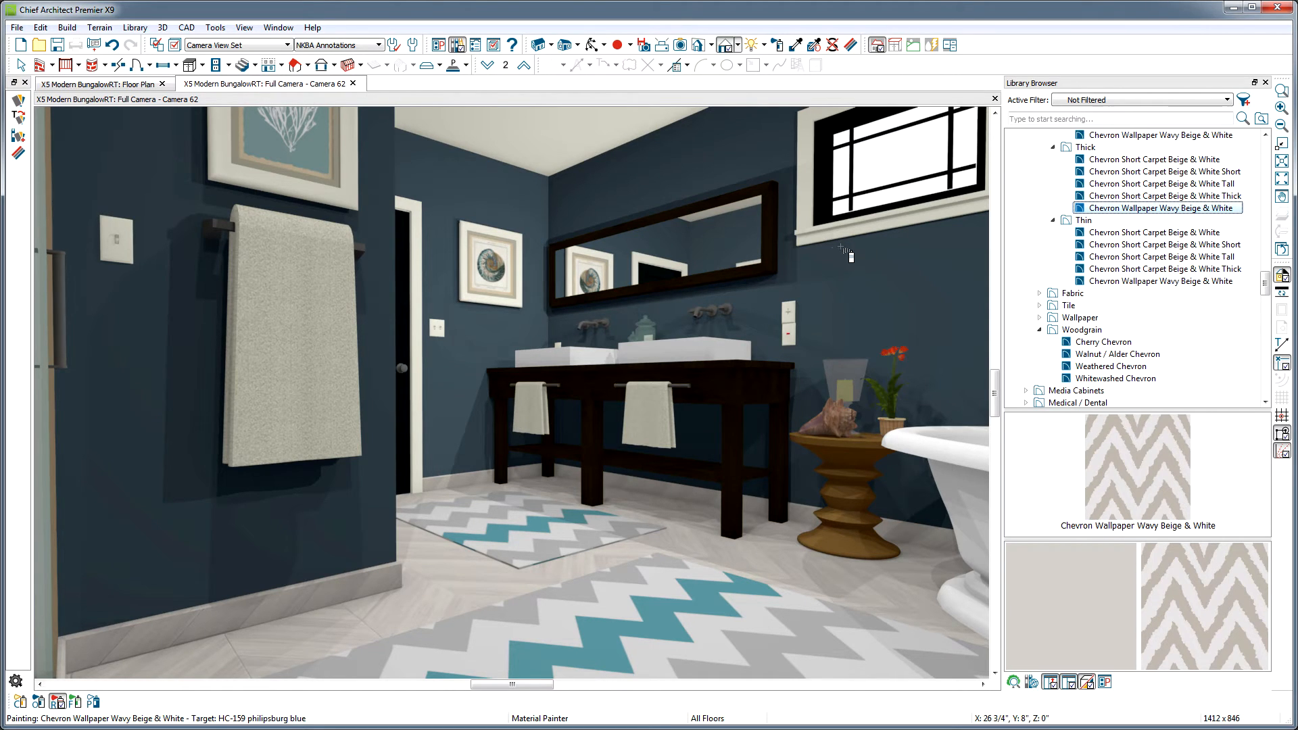
pyautogui.moveTo(373, 331)
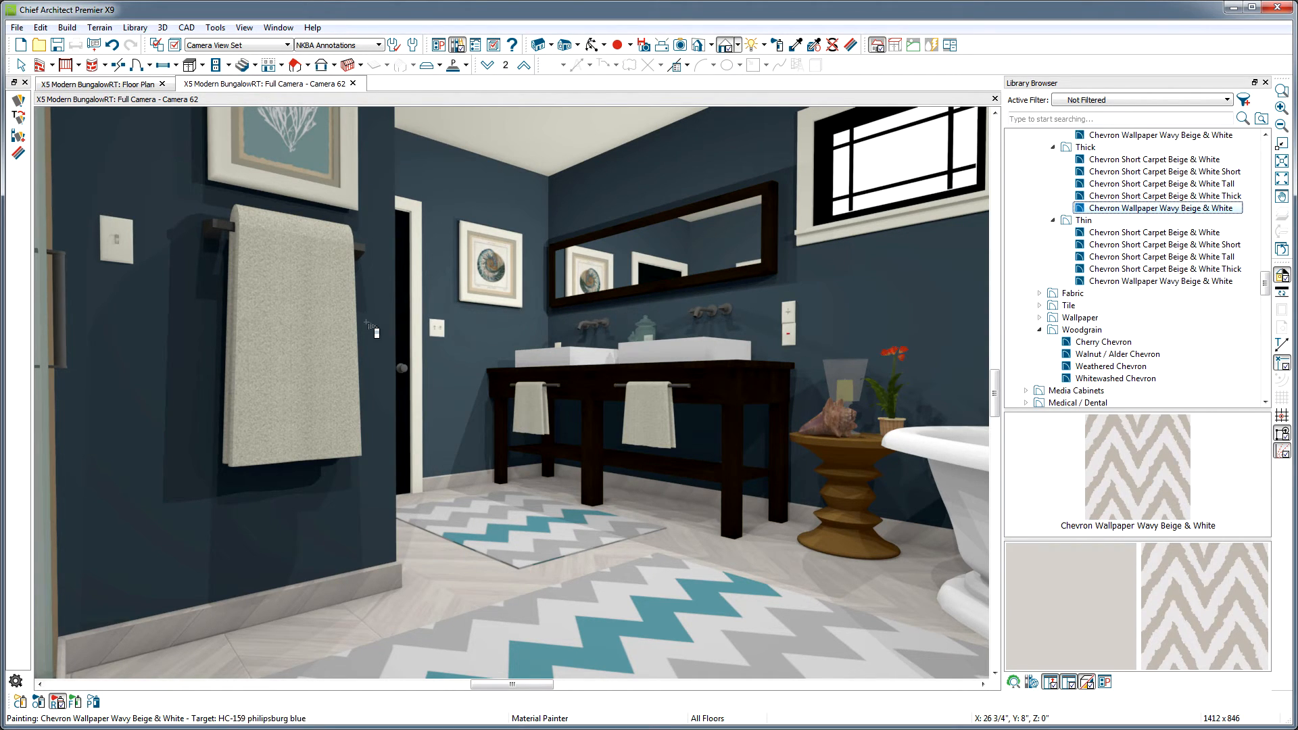
pyautogui.click(293, 332)
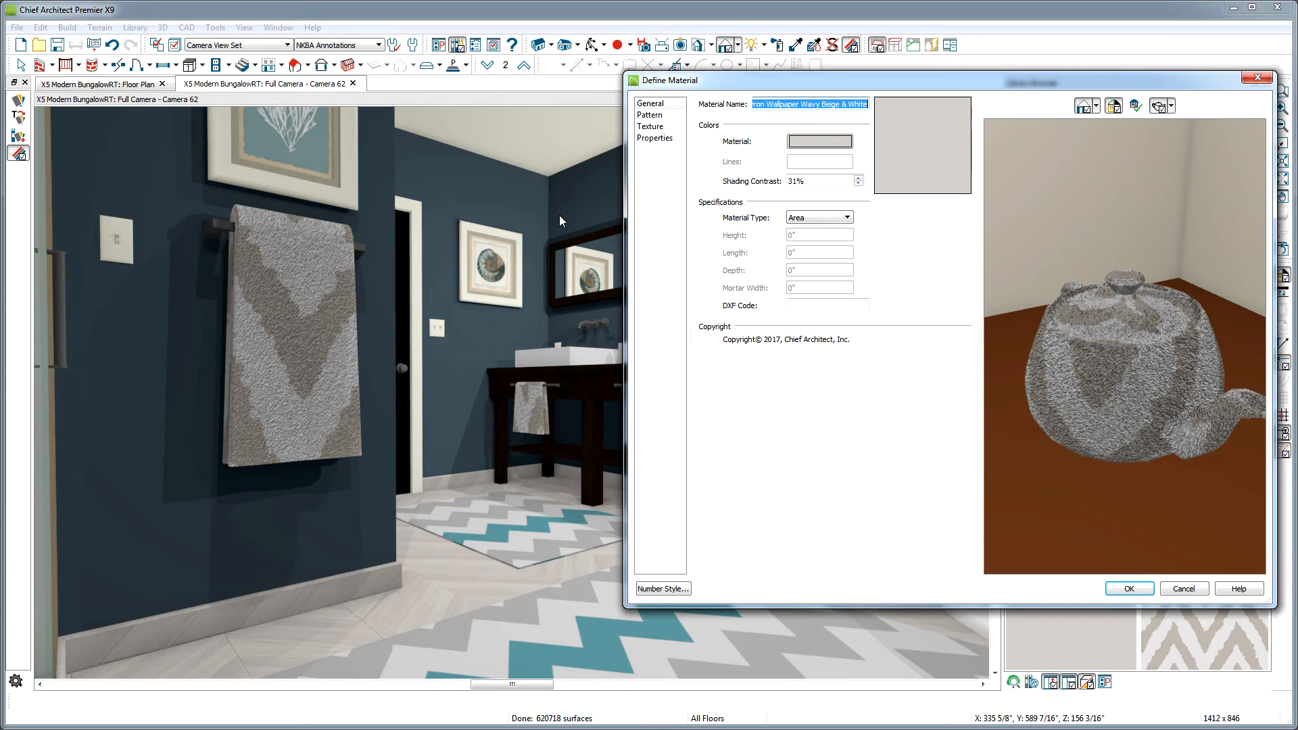
# Step: Review the towel material's Texture panel, copy its carpet normal map path, and confirm
pyautogui.click(651, 125)
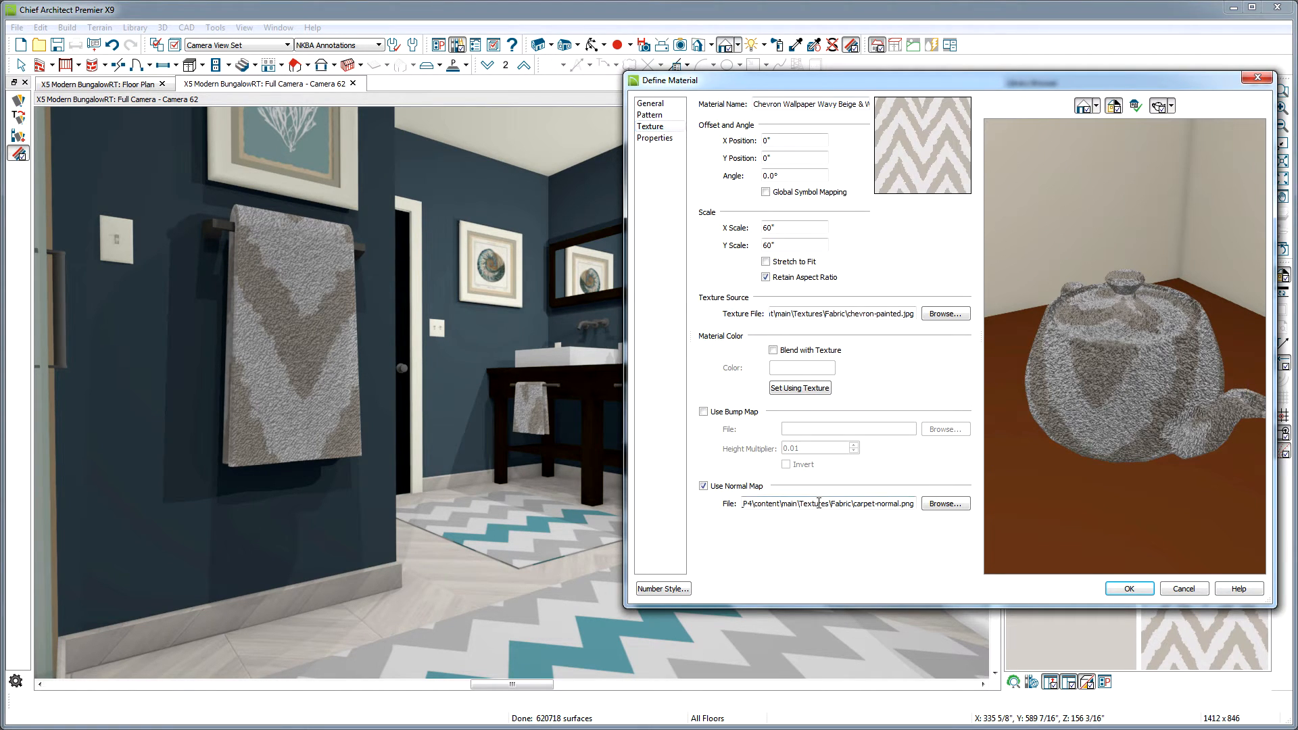
pyautogui.rightClick(828, 503)
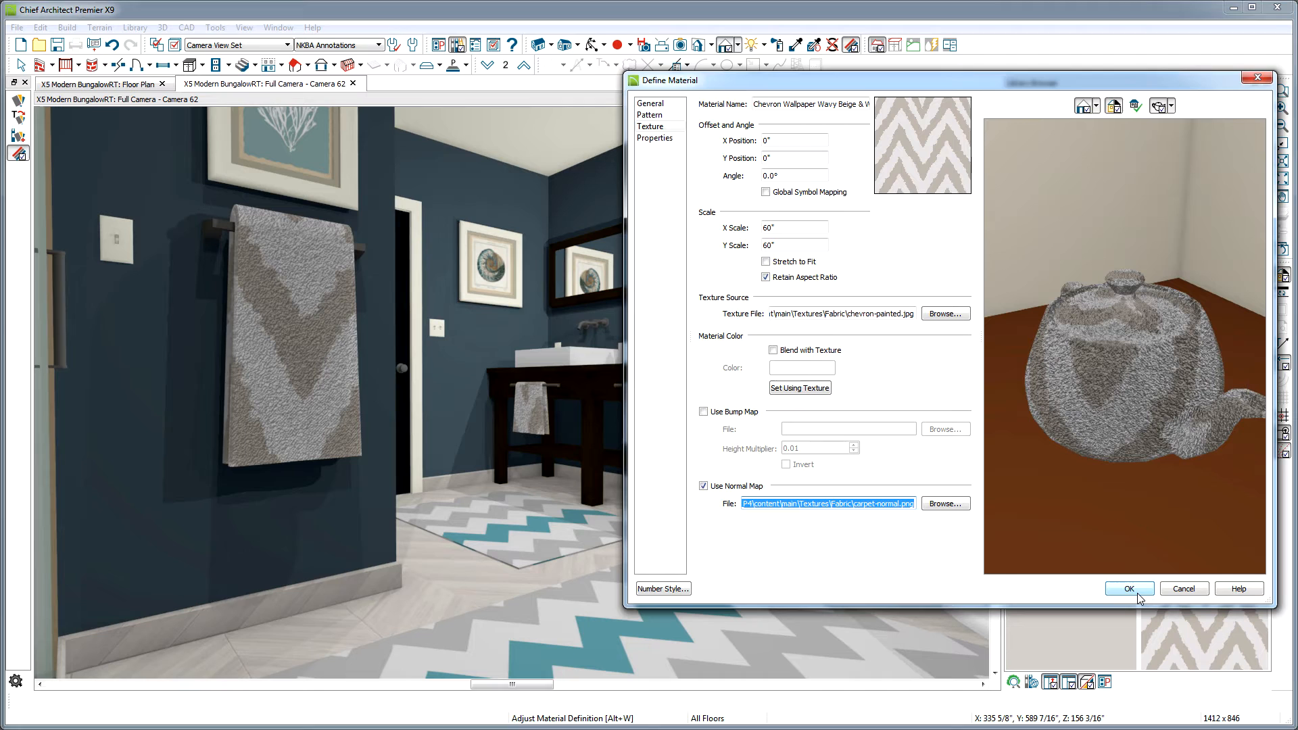
pyautogui.click(1128, 588)
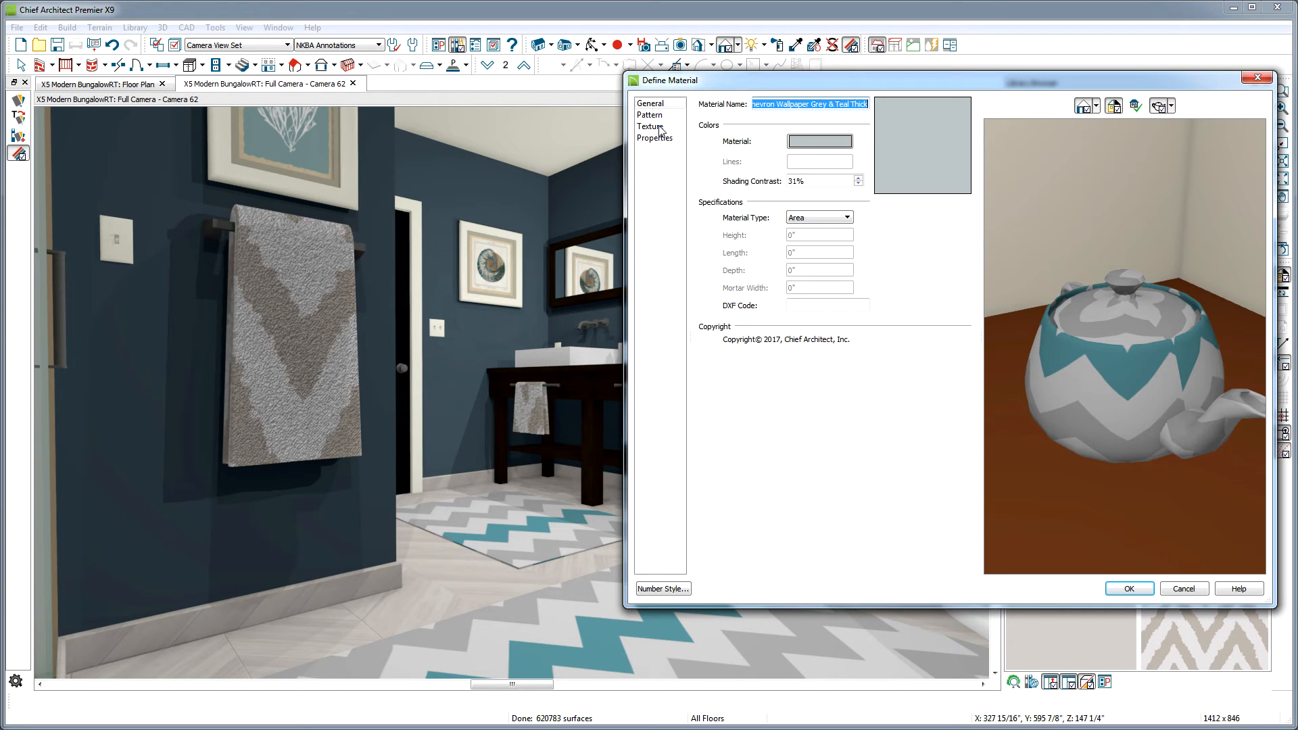
# Step: Enable Use Normal Map on the chevron rug material and paste in carpet-normal.png
pyautogui.click(652, 127)
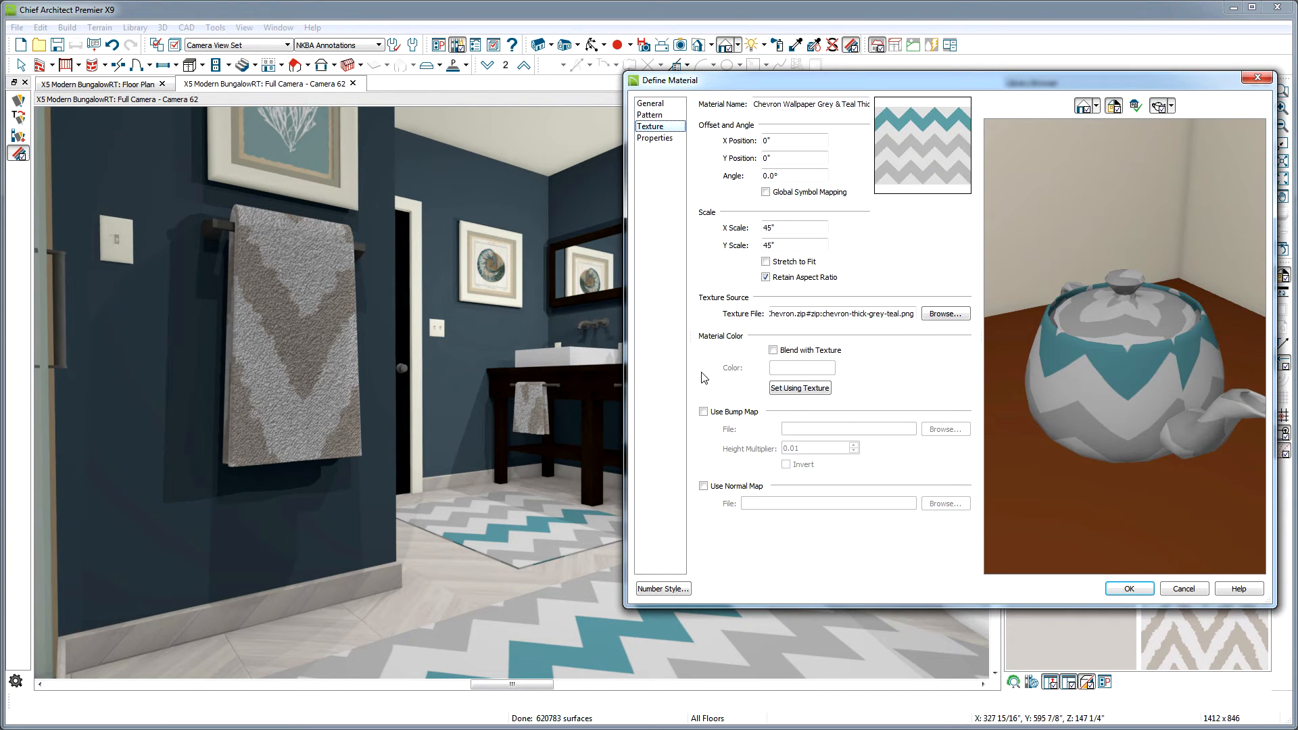
pyautogui.click(704, 485)
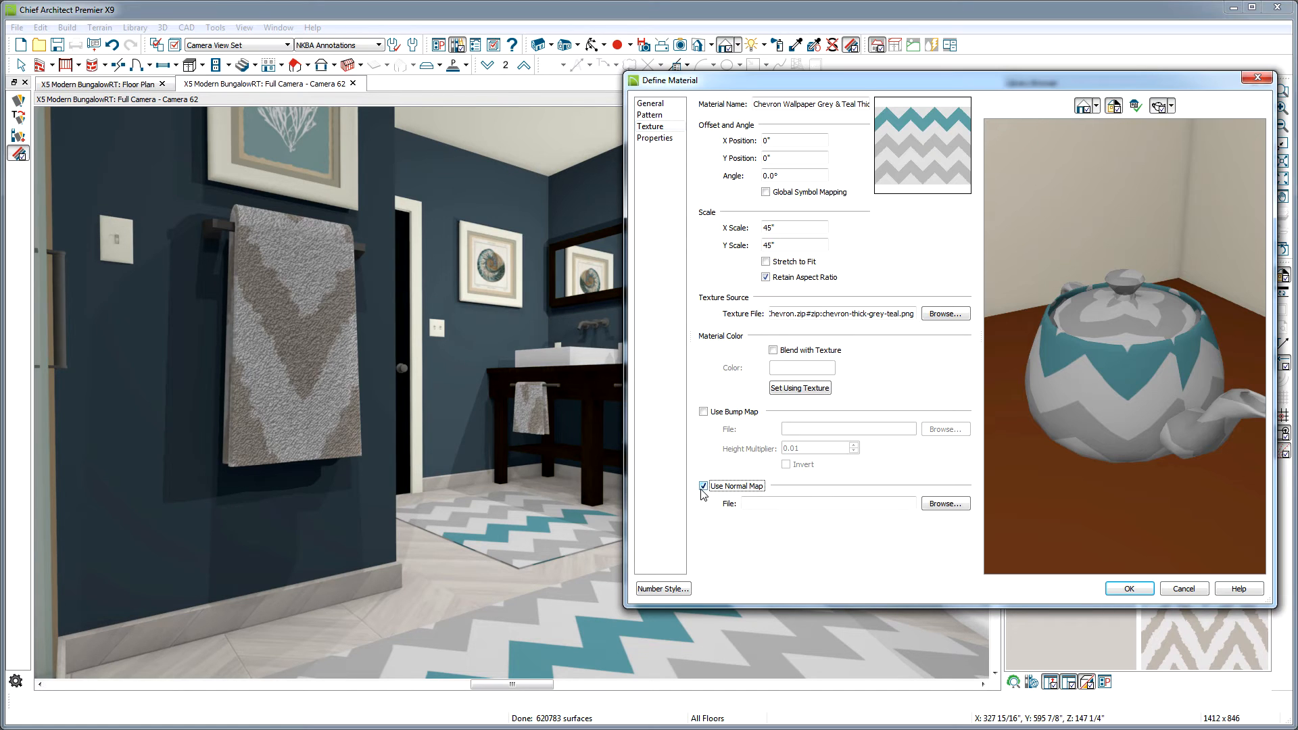
pyautogui.rightClick(849, 504)
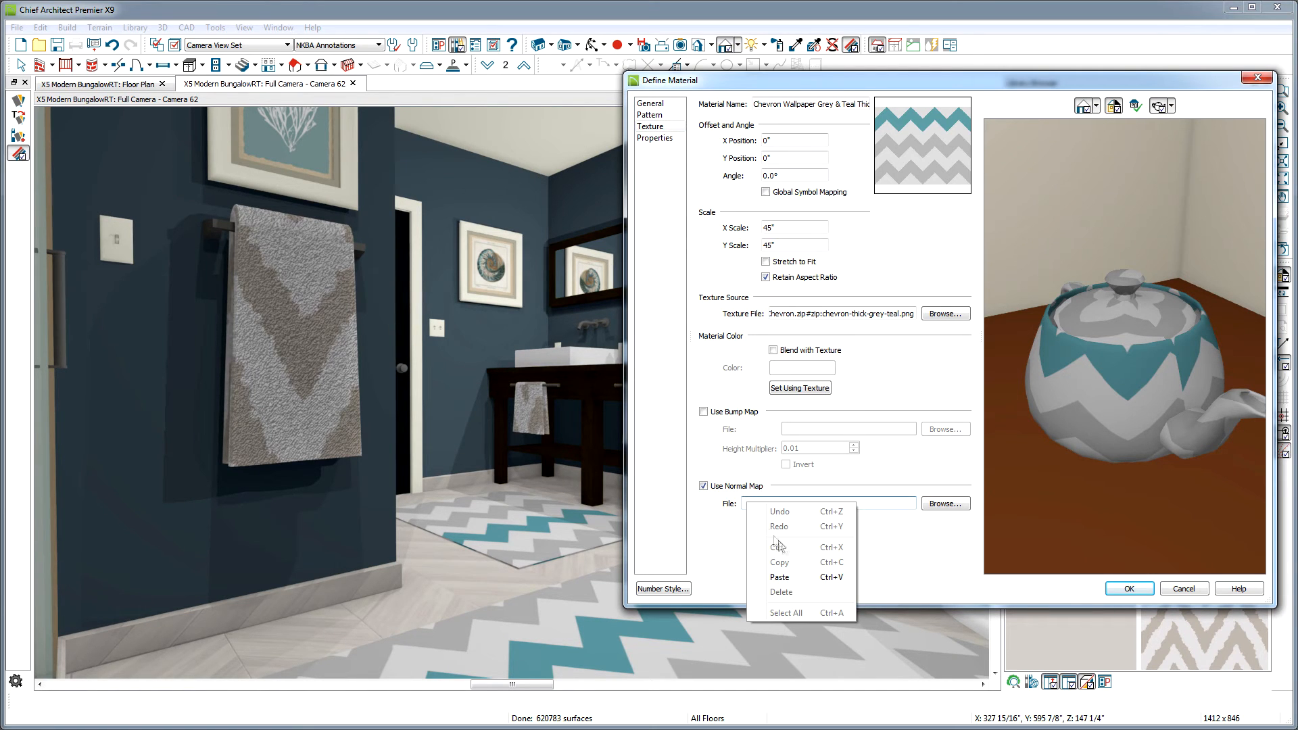
pyautogui.click(779, 577)
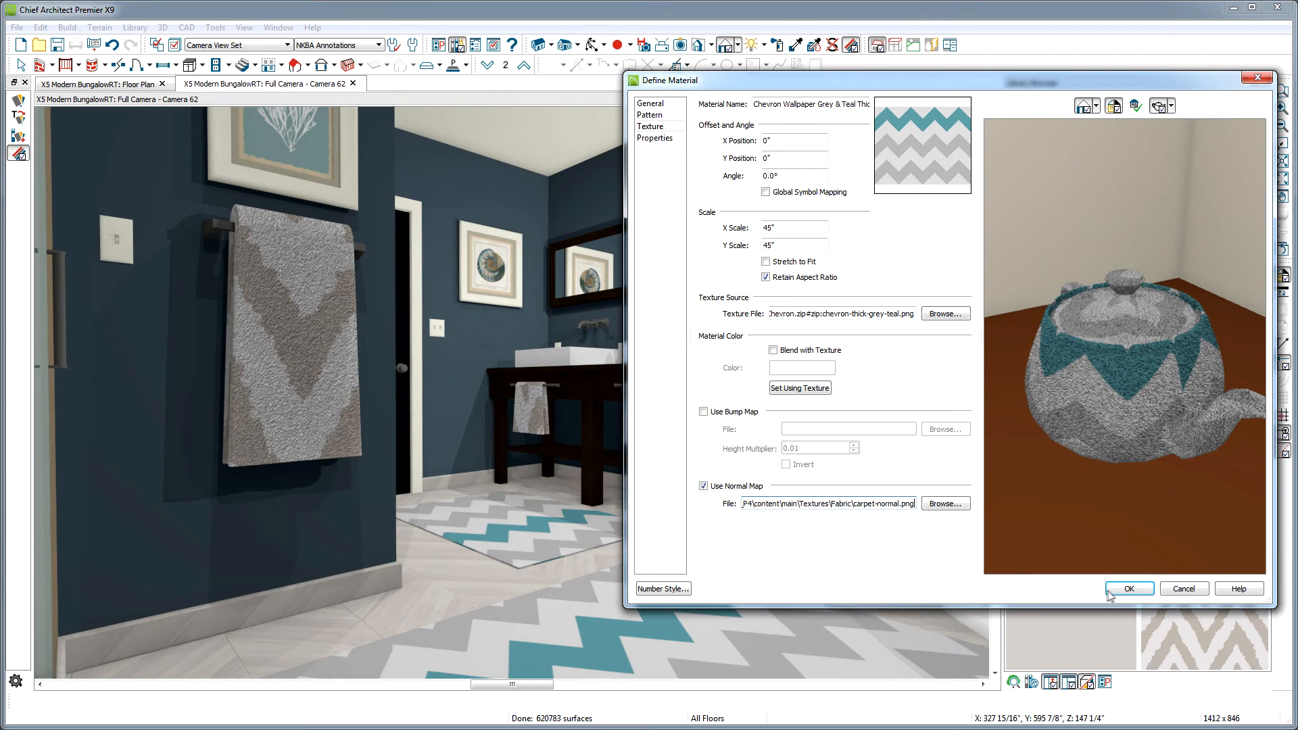
pyautogui.click(1128, 588)
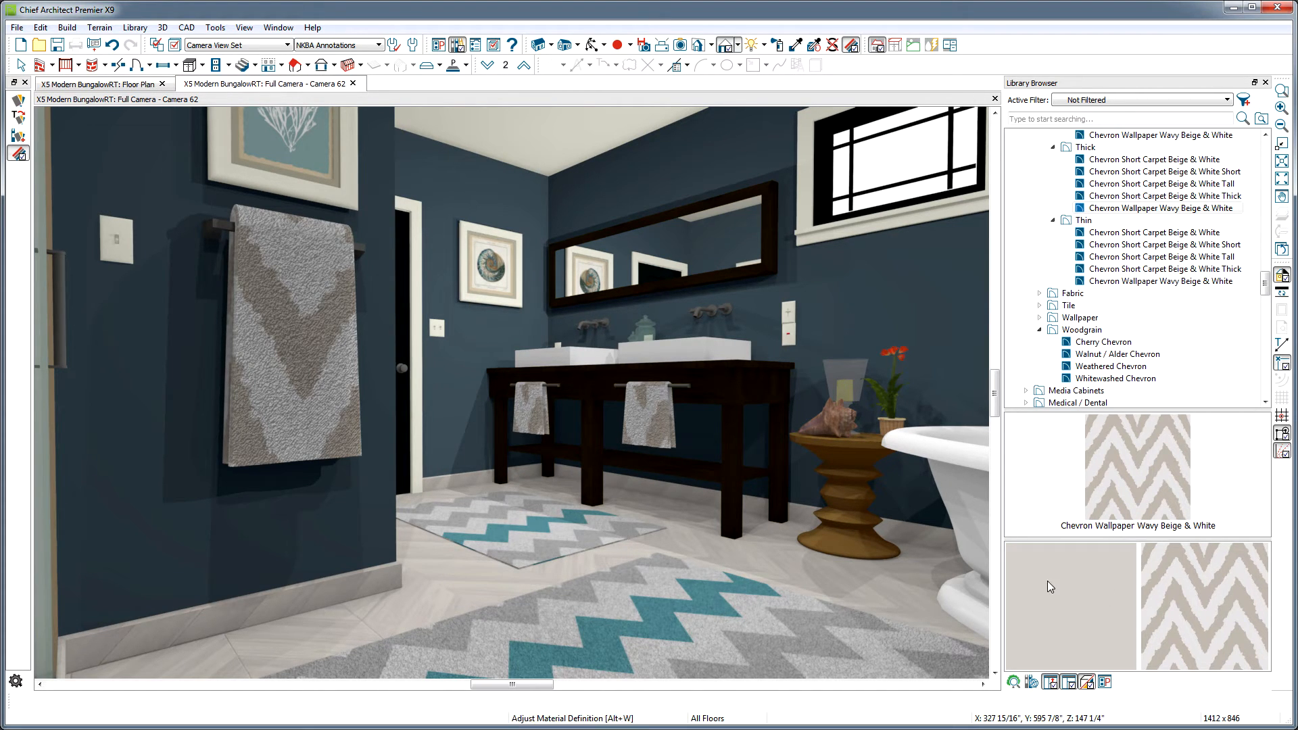
pyautogui.moveTo(1102, 587)
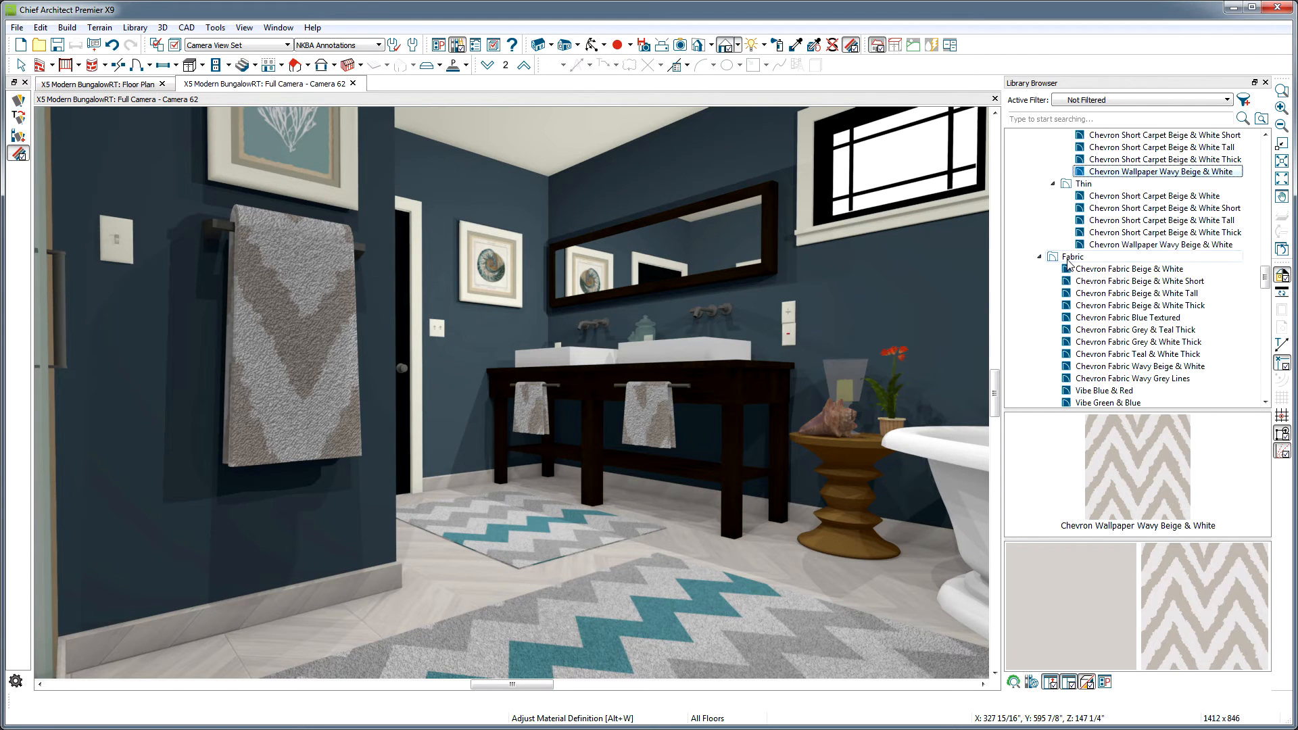
# Step: Paint the back wall behind the vanity with the Vibe Orange & Blue fabric from the library
pyautogui.click(1072, 256)
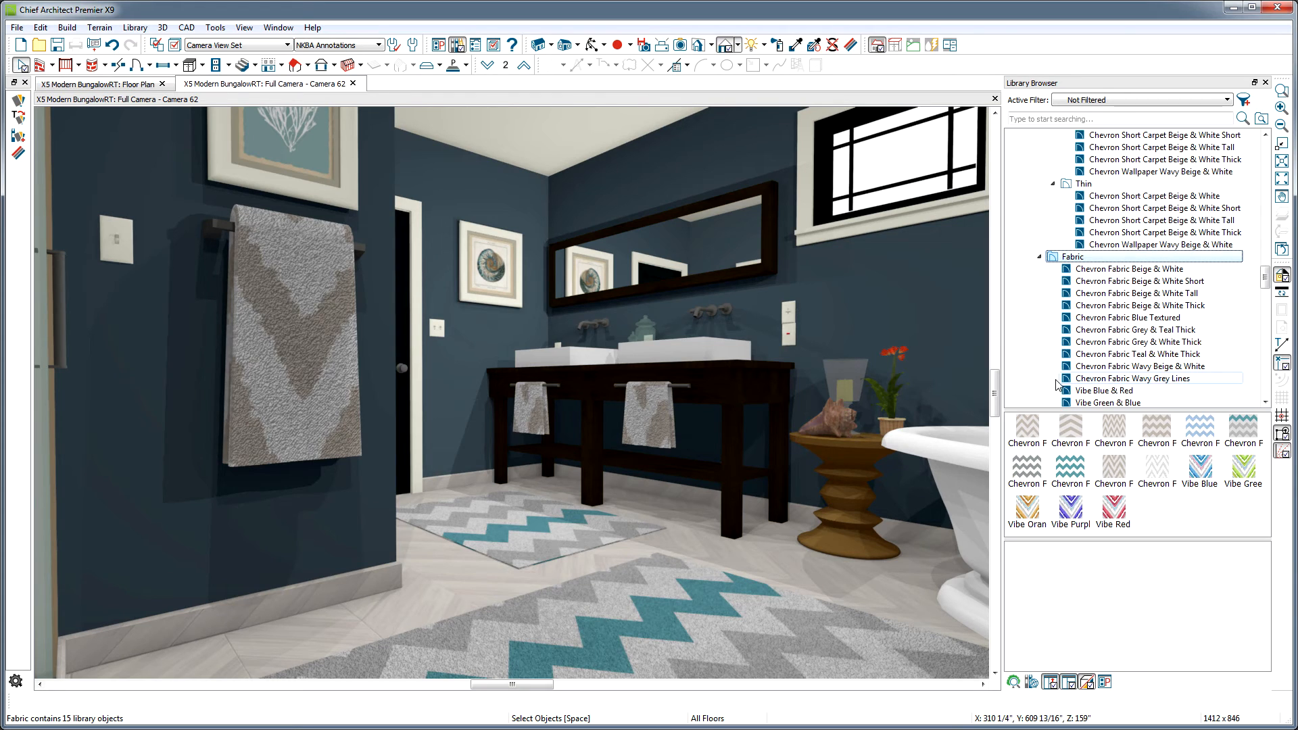
pyautogui.click(1109, 379)
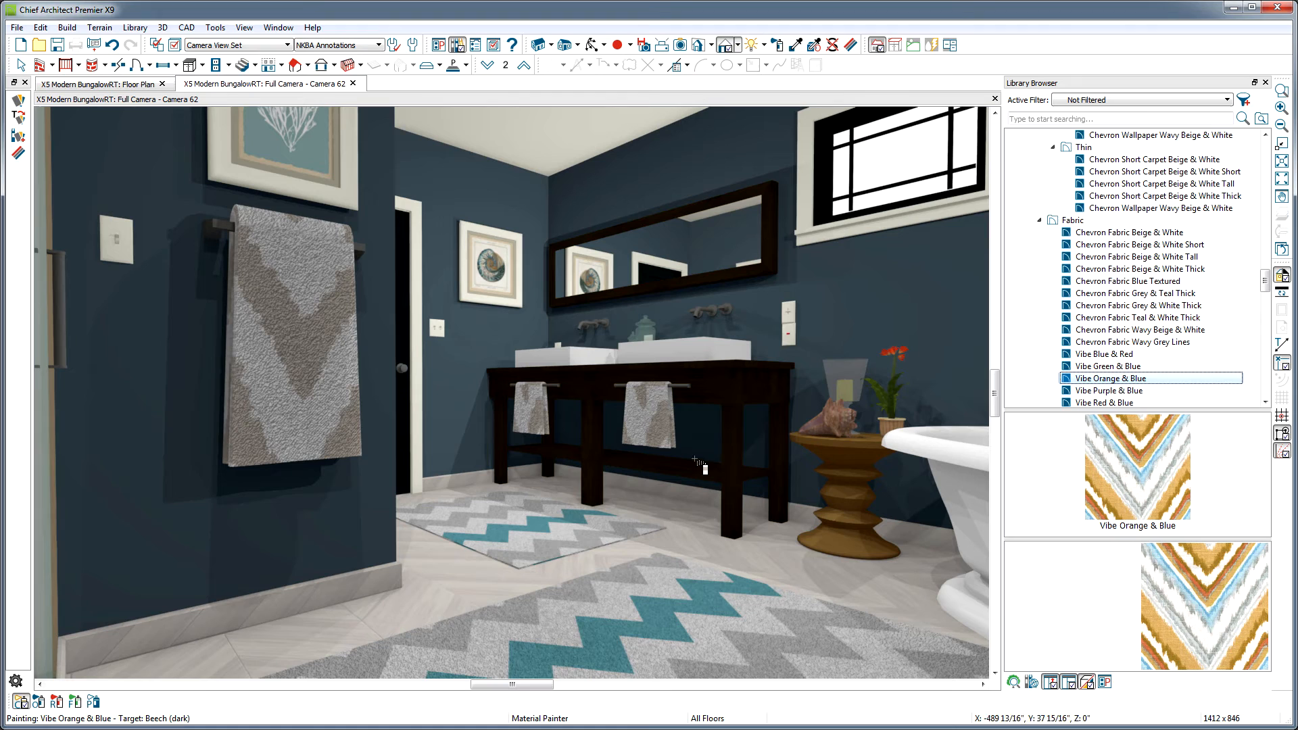
pyautogui.click(853, 315)
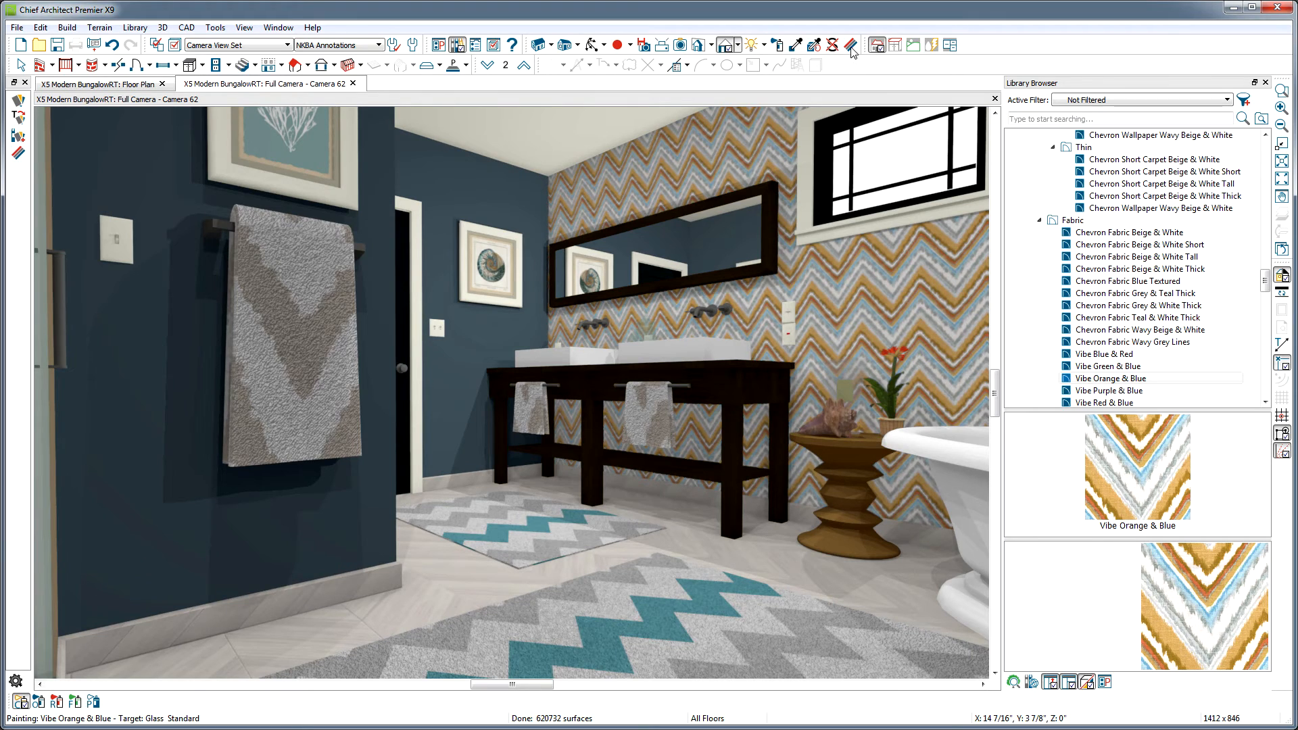
pyautogui.click(851, 45)
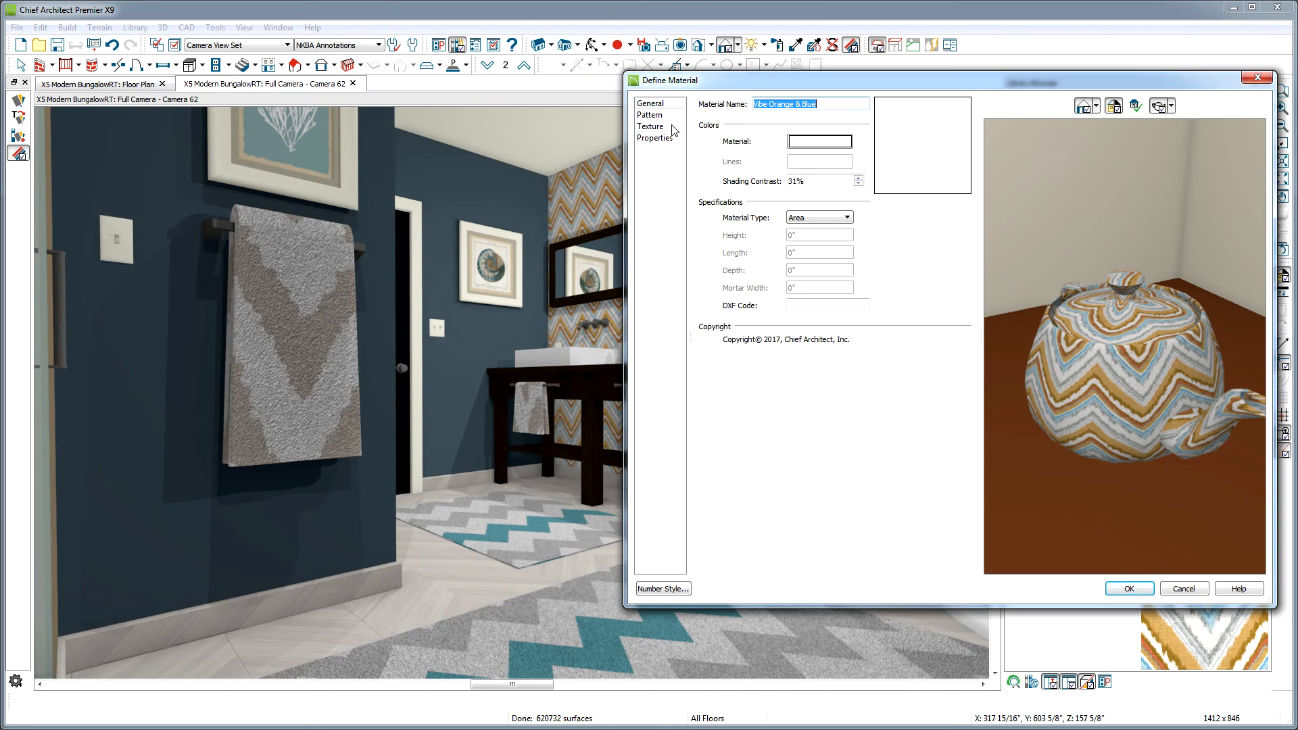
# Step: Set the Vibe Orange & Blue wall texture's X Scale to 30 and turn off its normal map
pyautogui.click(651, 127)
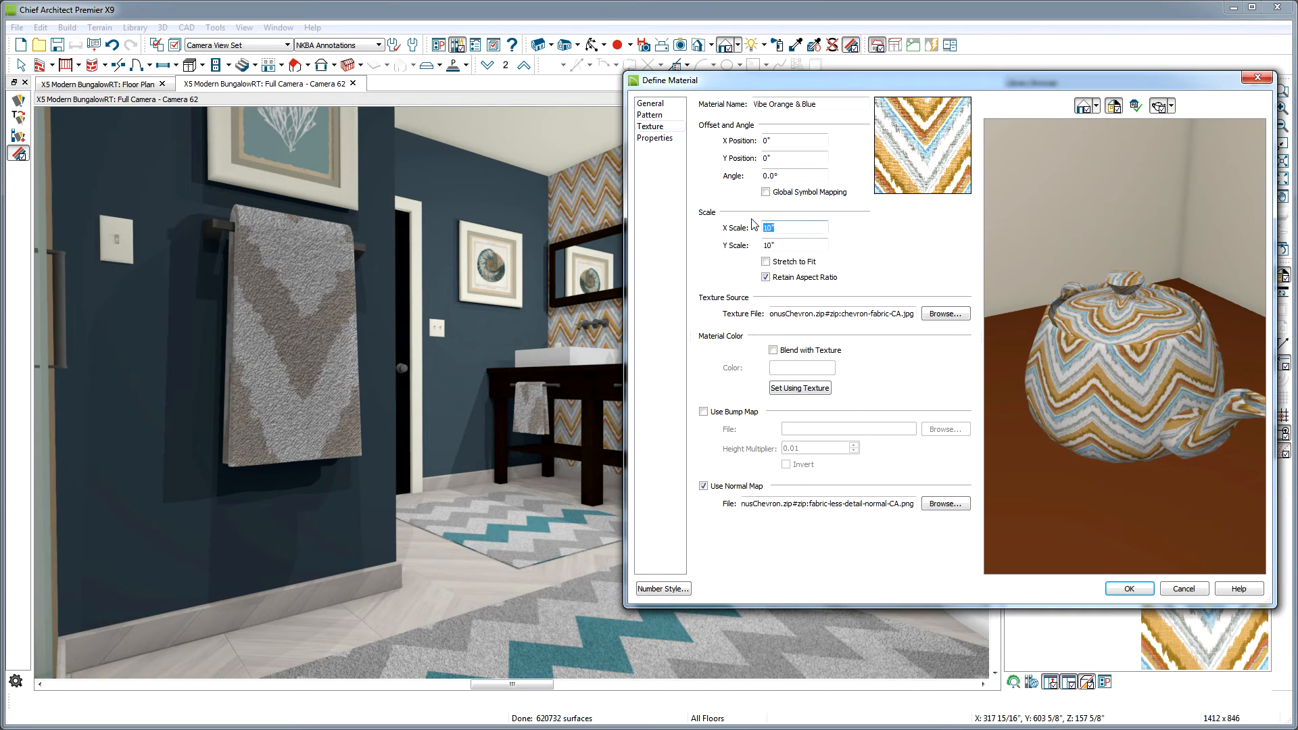
pyautogui.write('30')
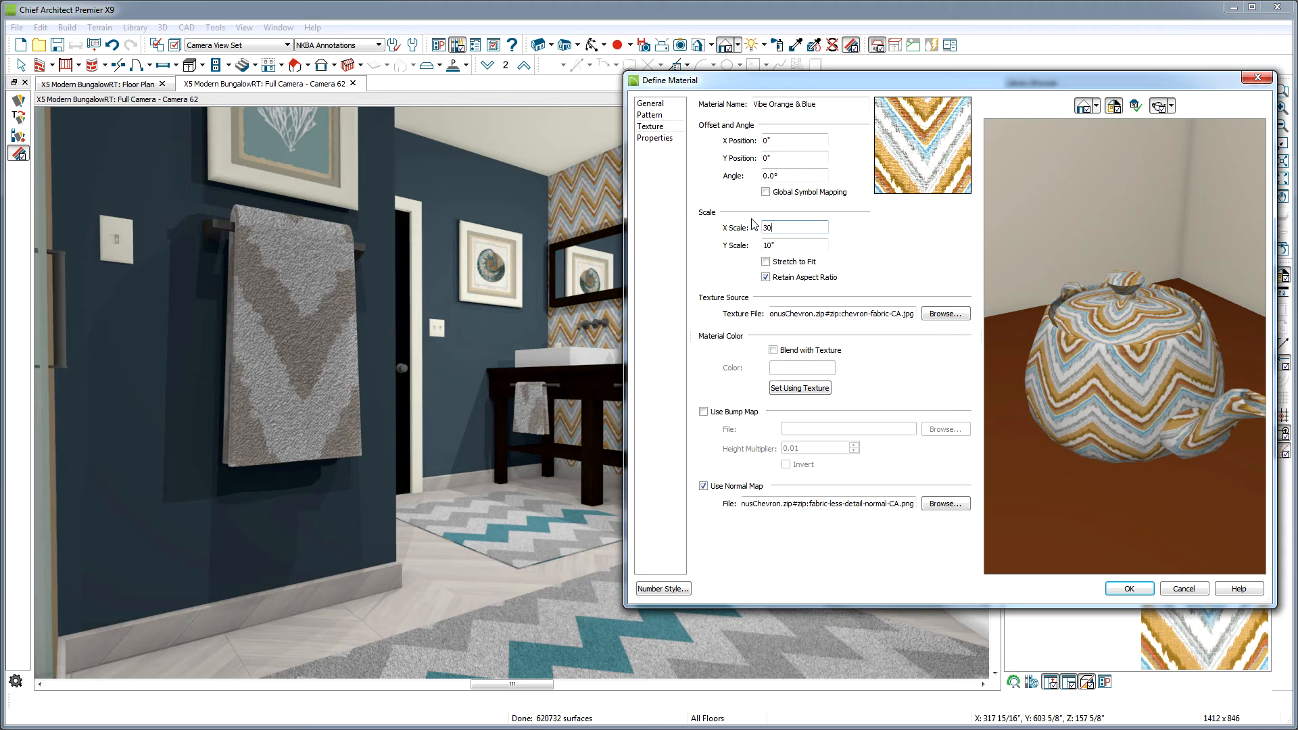
pyautogui.click(1128, 588)
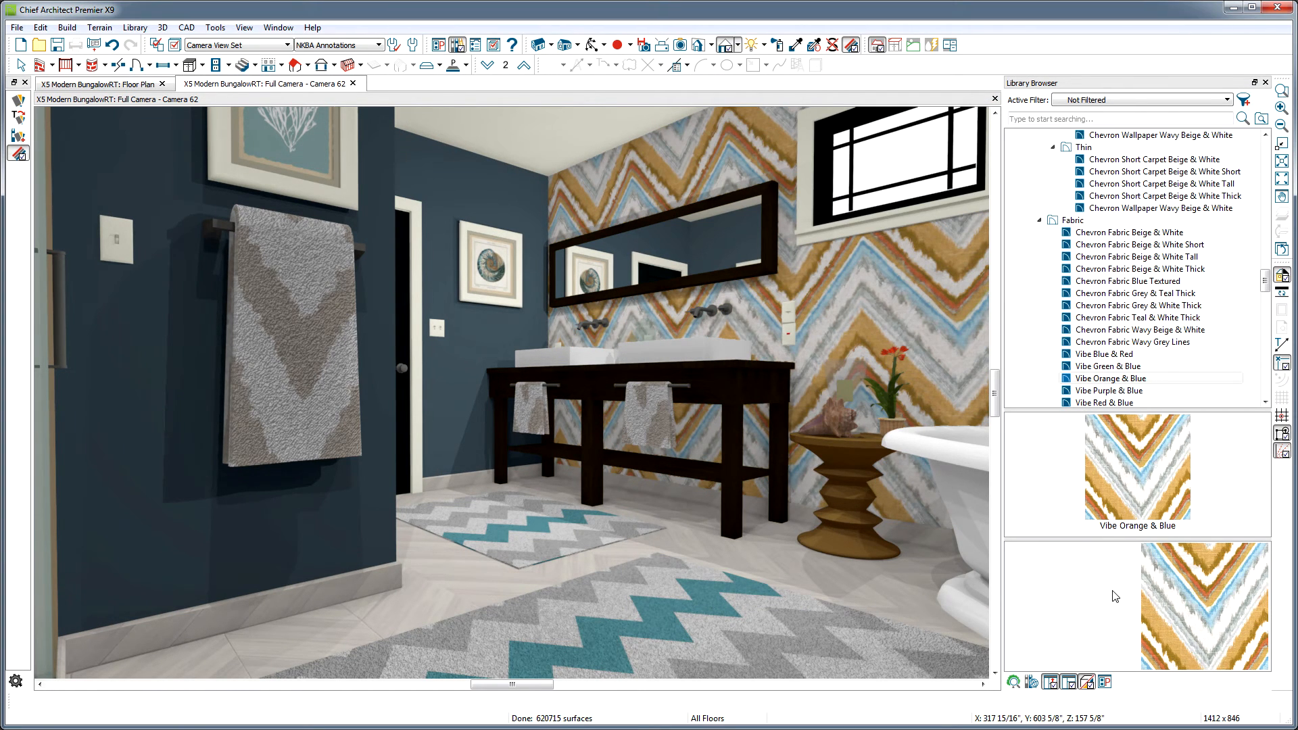
pyautogui.moveTo(898, 290)
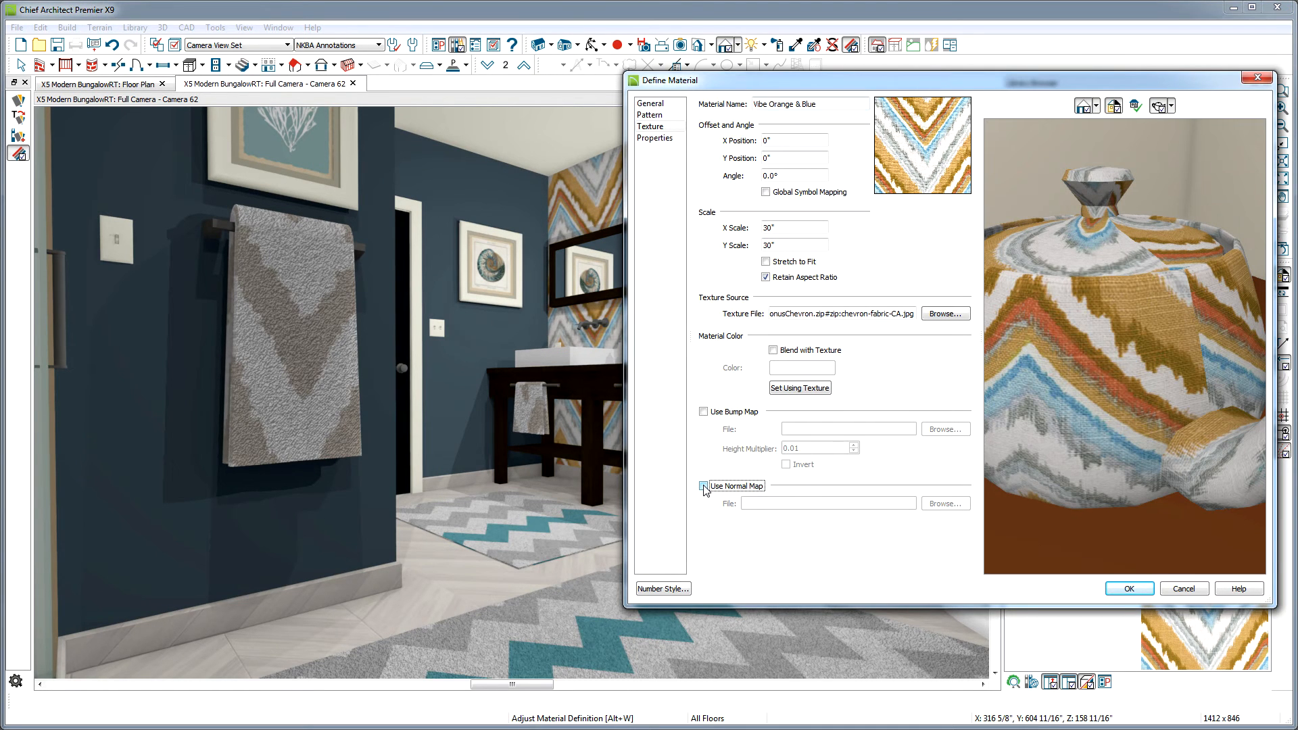
pyautogui.click(705, 485)
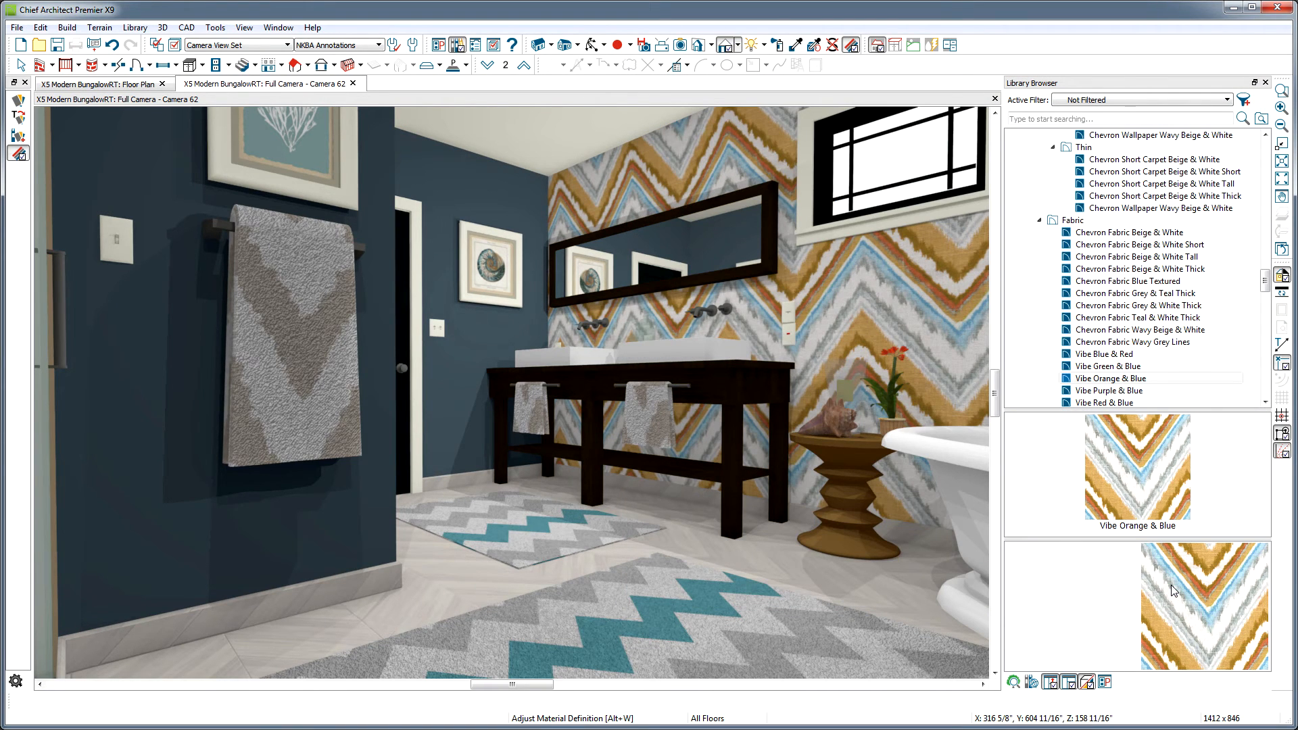
pyautogui.moveTo(698, 444)
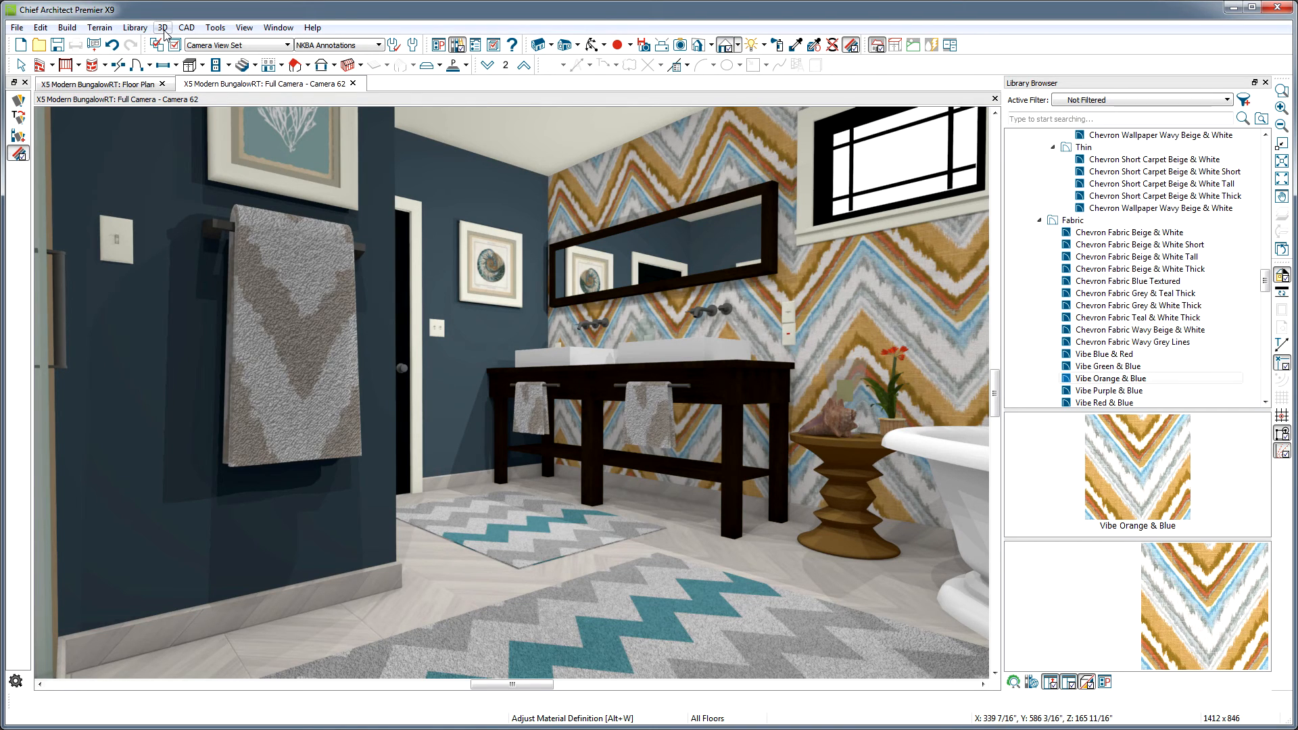
# Step: From Plan Materials, add the Vibe Orange & Blue material to the user library
pyautogui.click(163, 27)
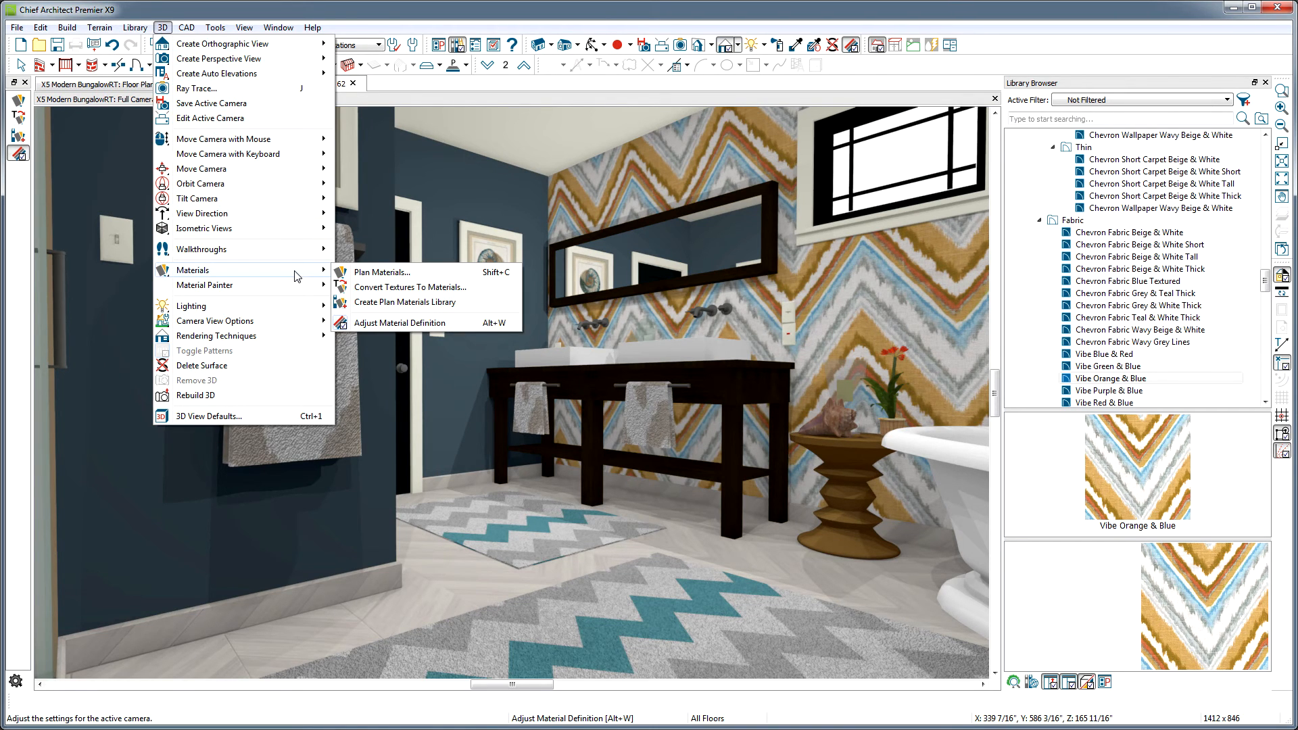
pyautogui.click(380, 272)
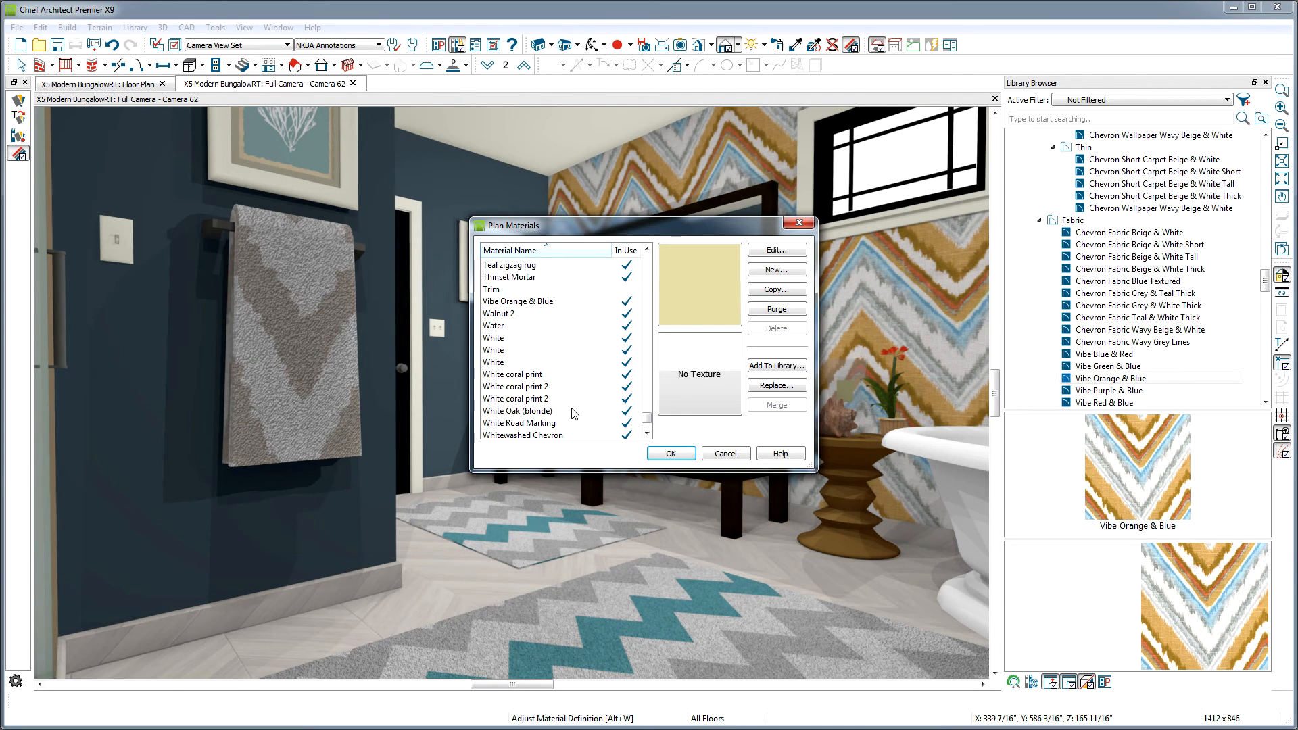
pyautogui.click(518, 302)
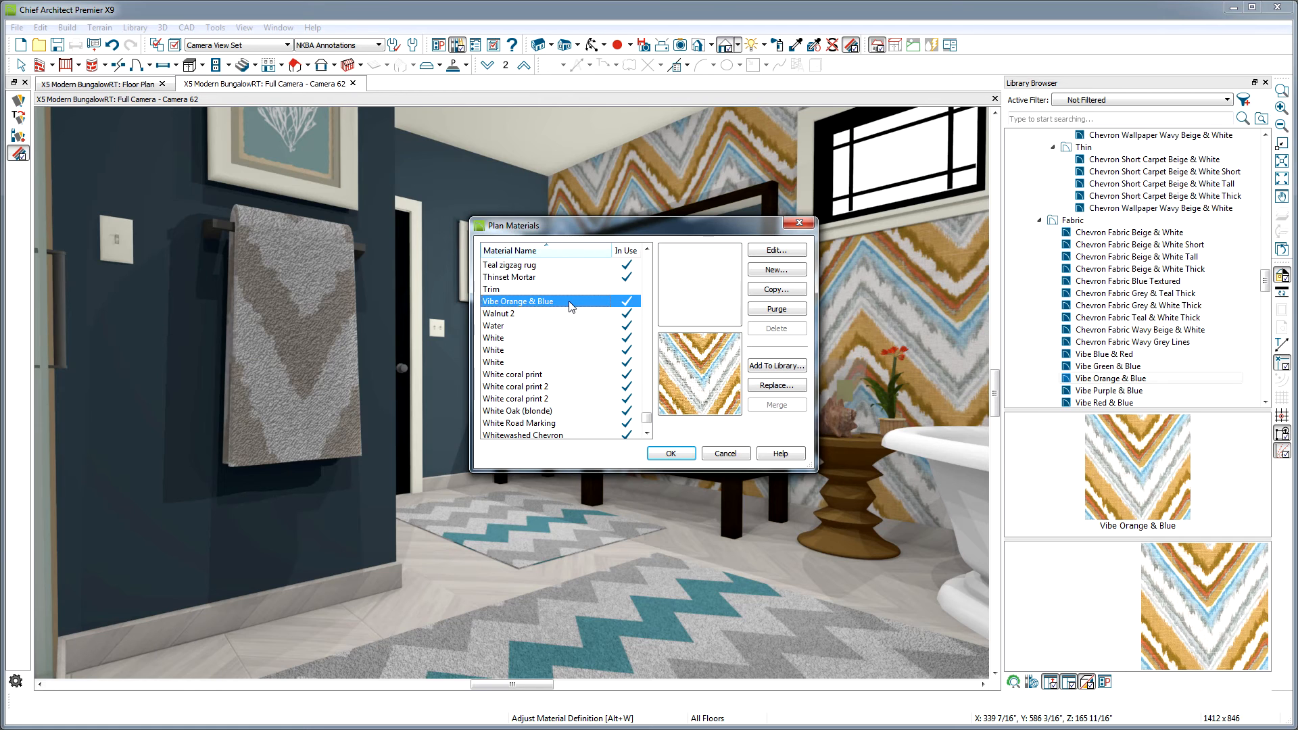
pyautogui.moveTo(761, 367)
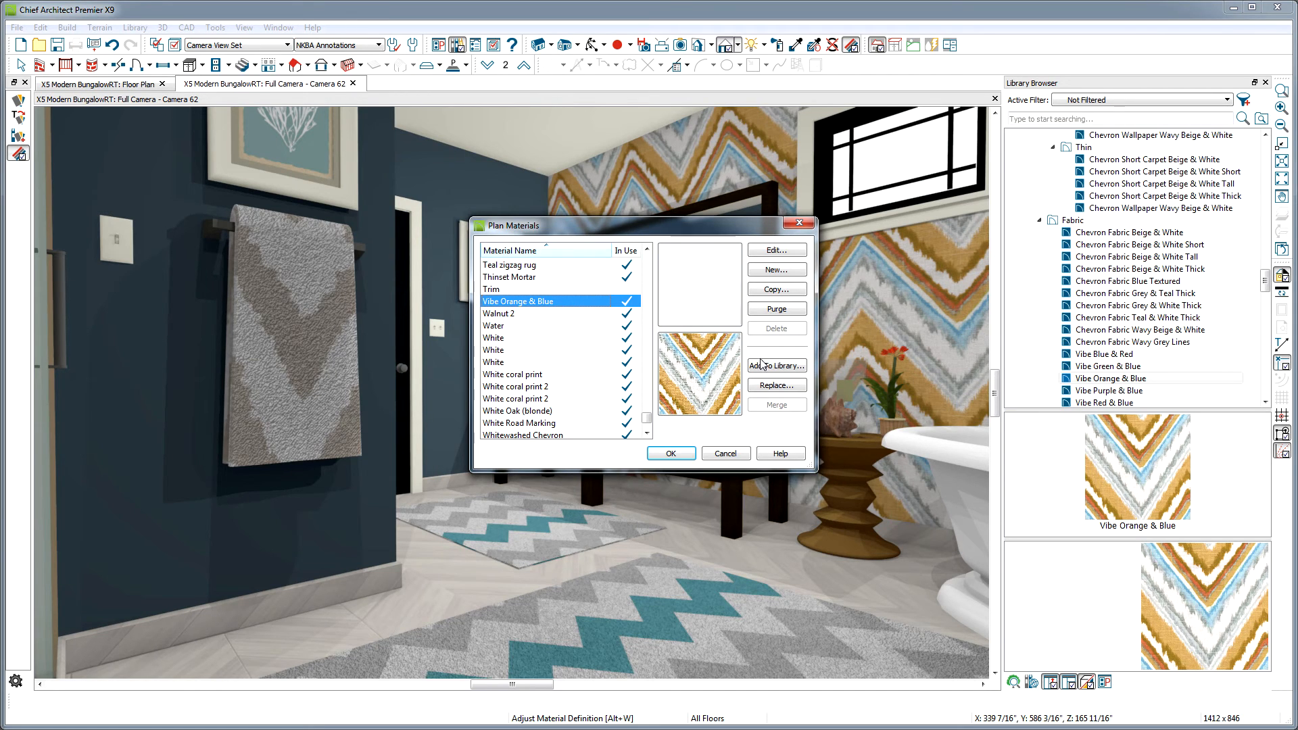
pyautogui.moveTo(776, 366)
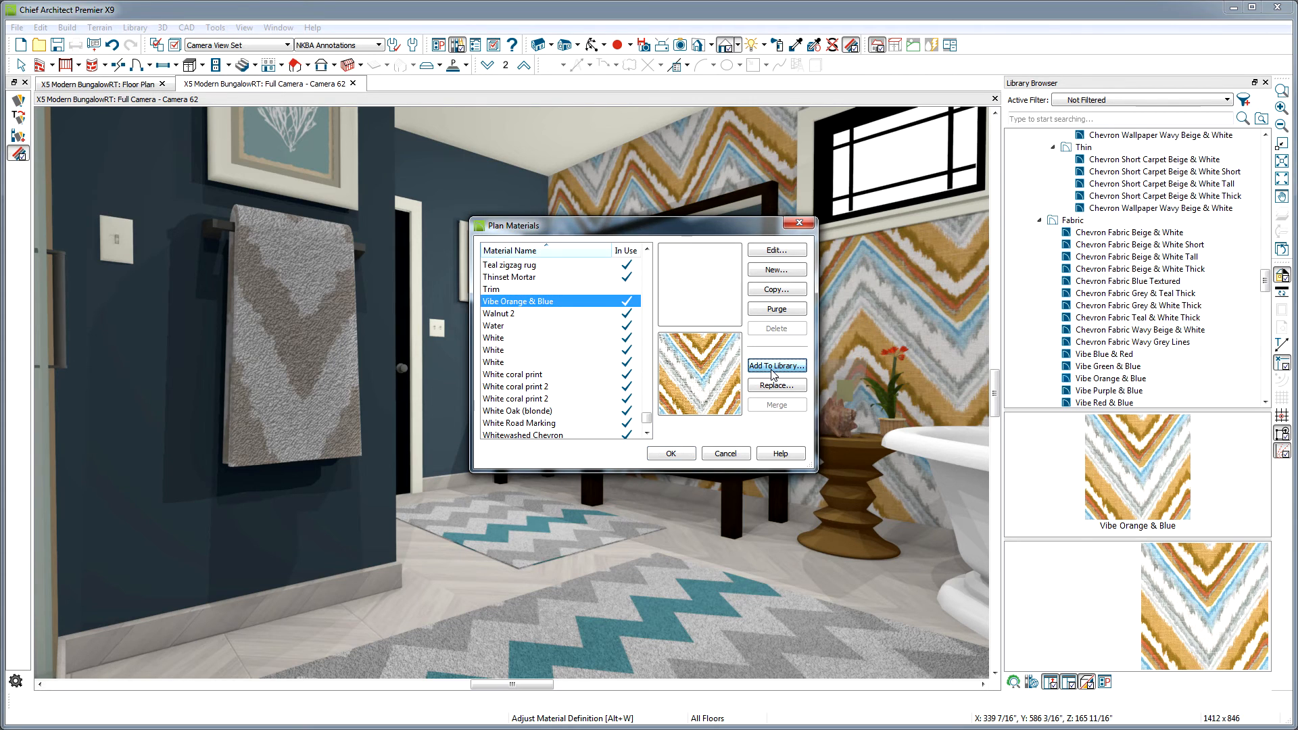
pyautogui.click(774, 367)
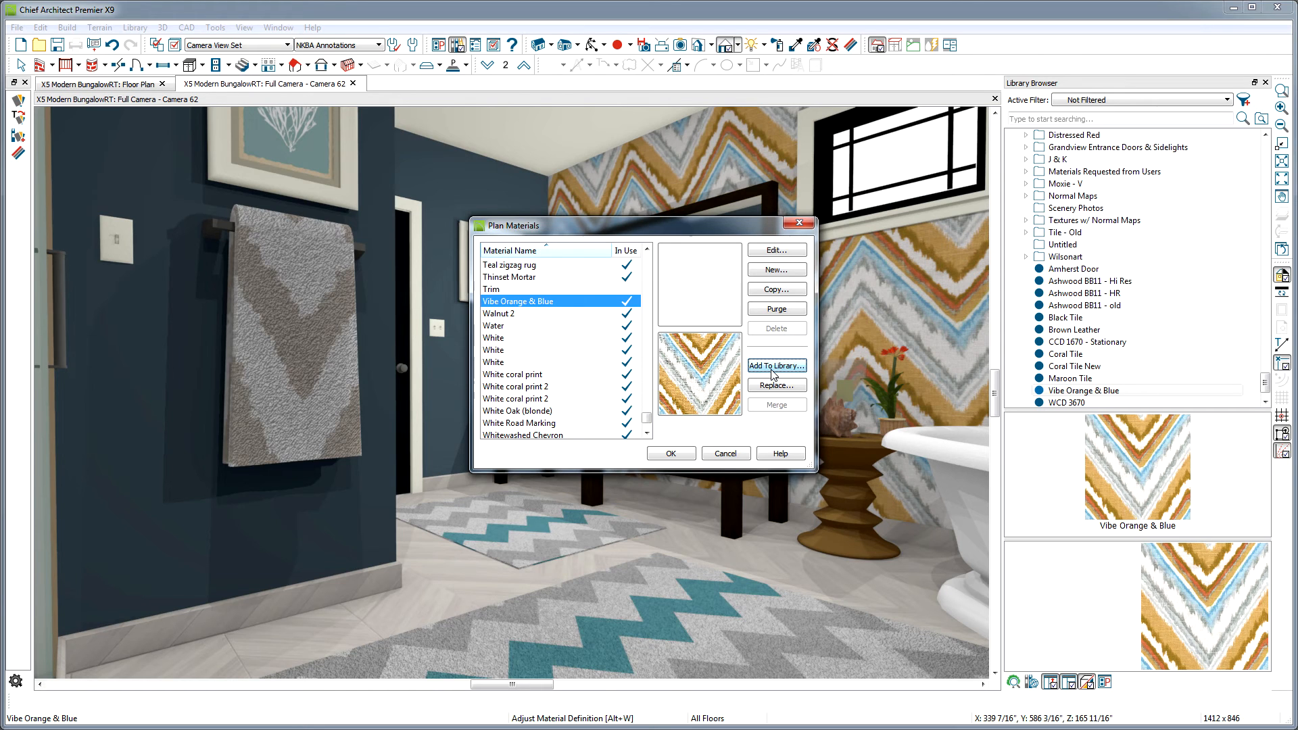
pyautogui.click(777, 367)
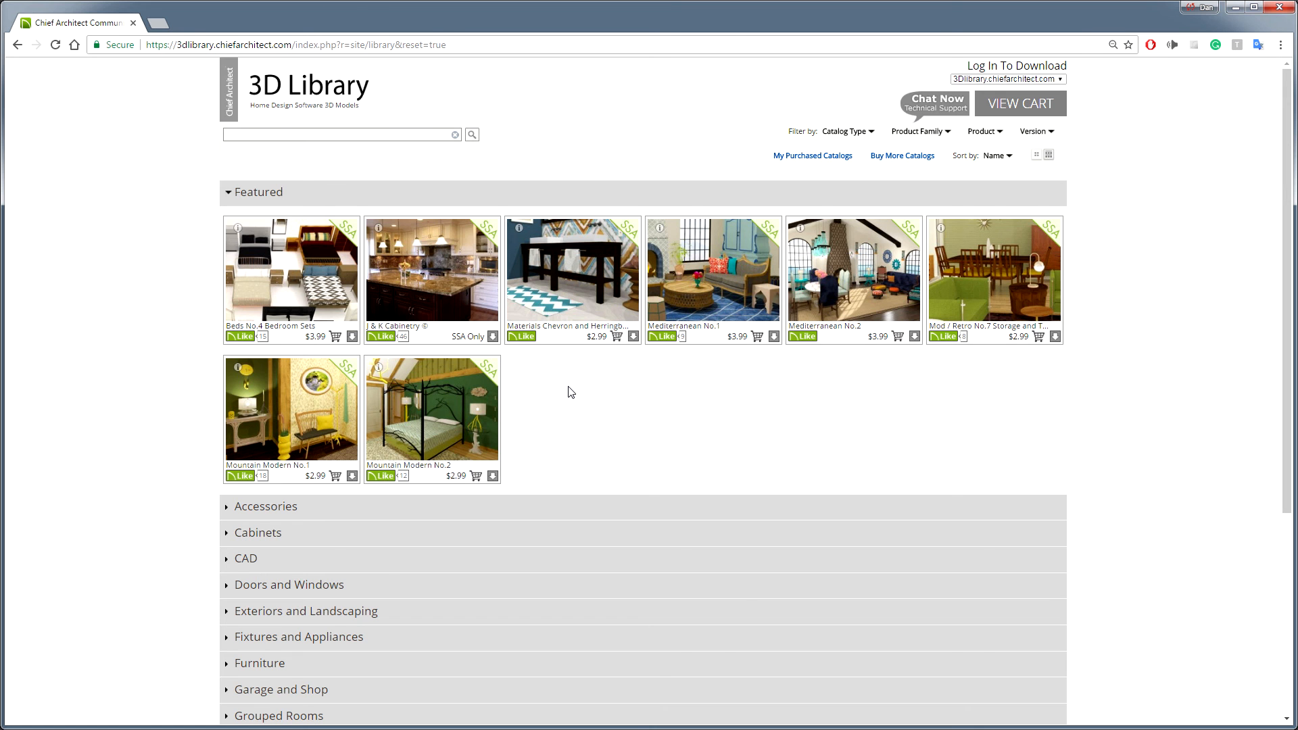
pyautogui.moveTo(570, 295)
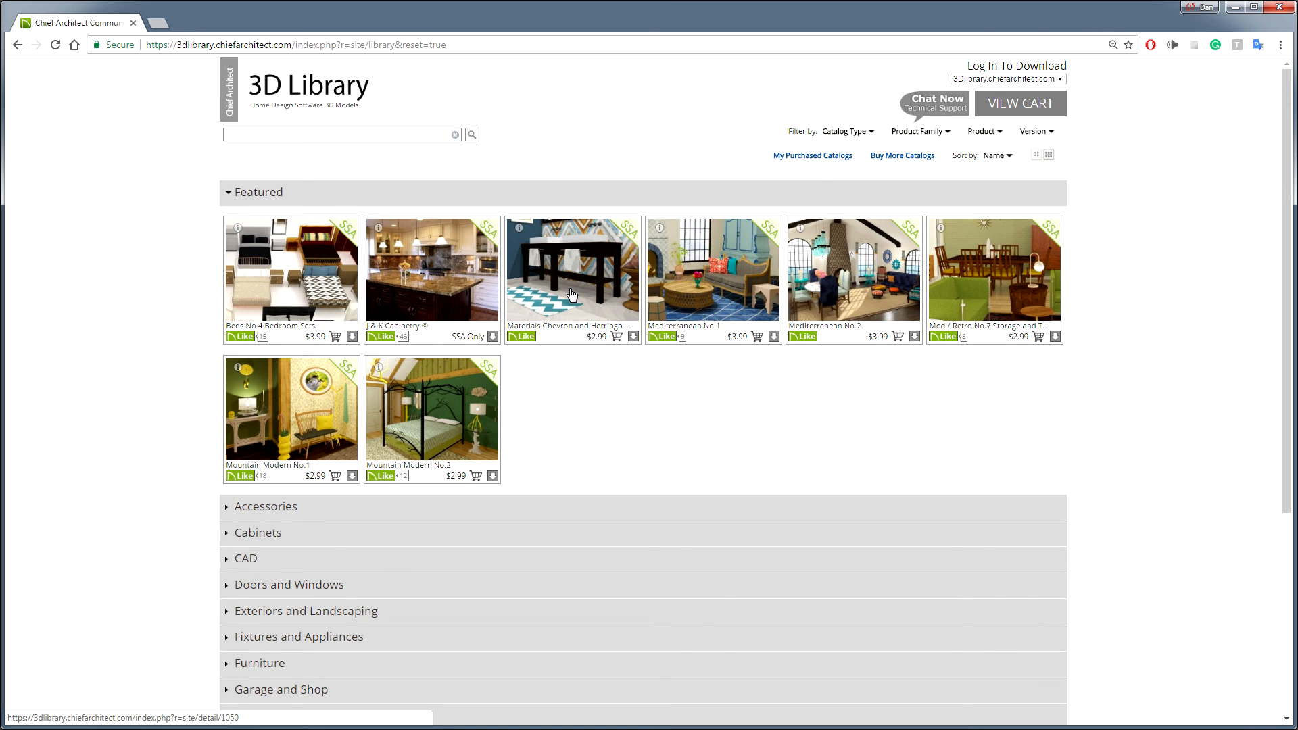